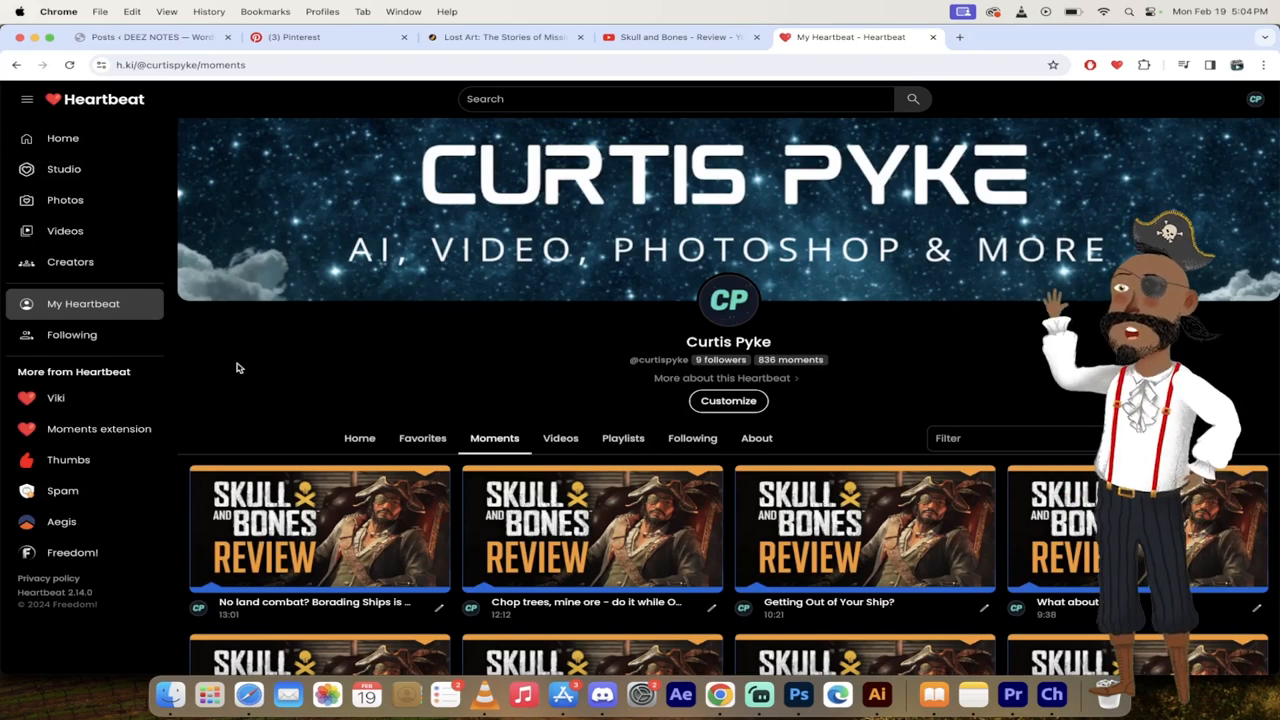
# Step: Start playback from the Quick Summary - 11 years moment on the watch page
pyautogui.scroll(-3)
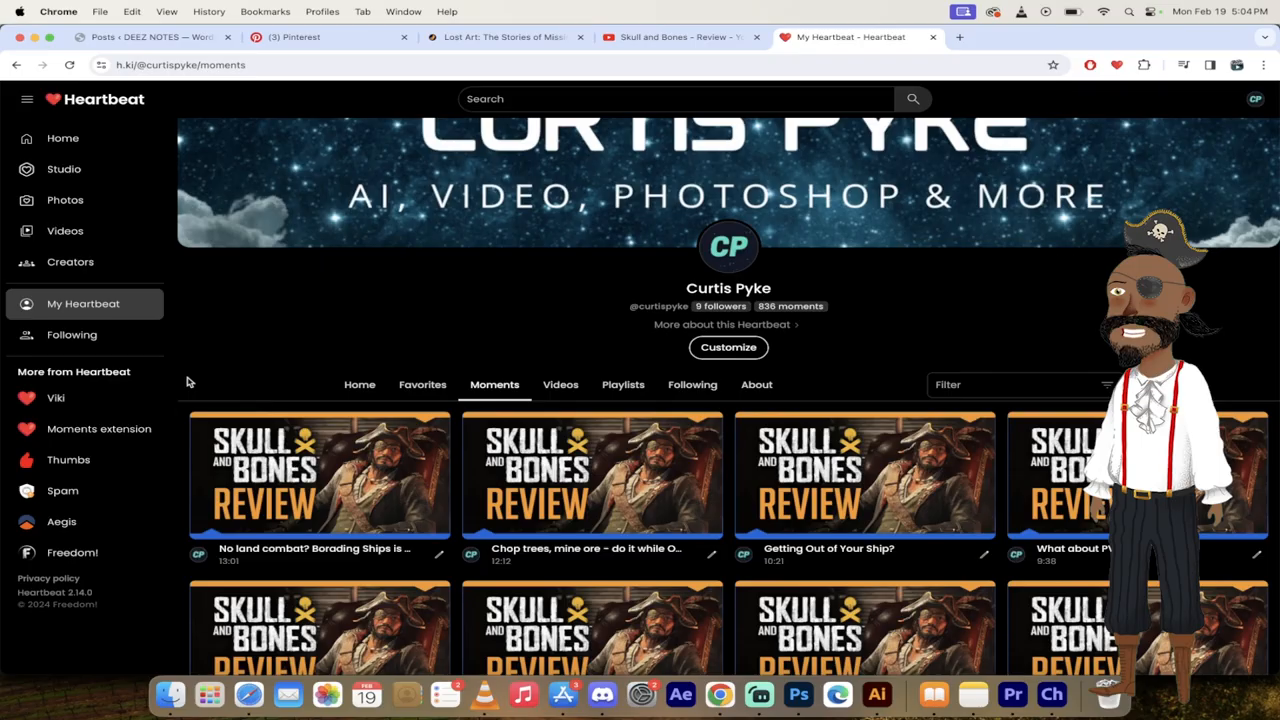
pyautogui.scroll(-3)
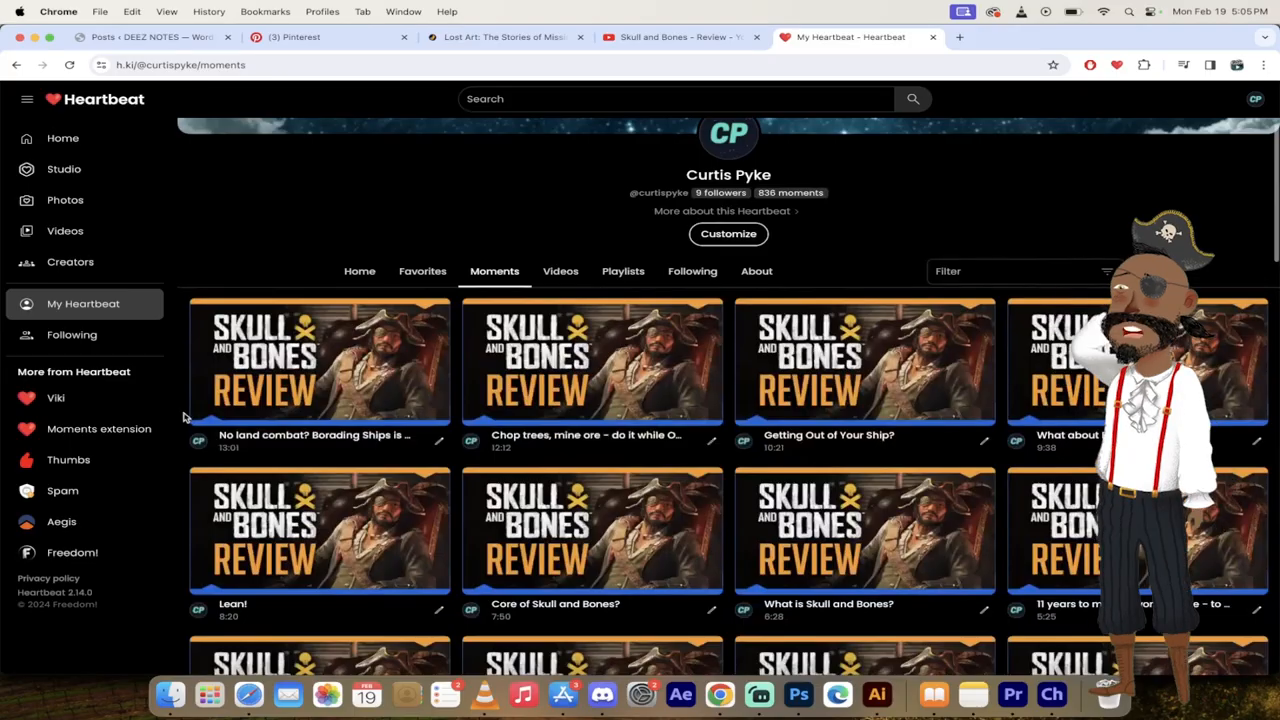
pyautogui.scroll(-3)
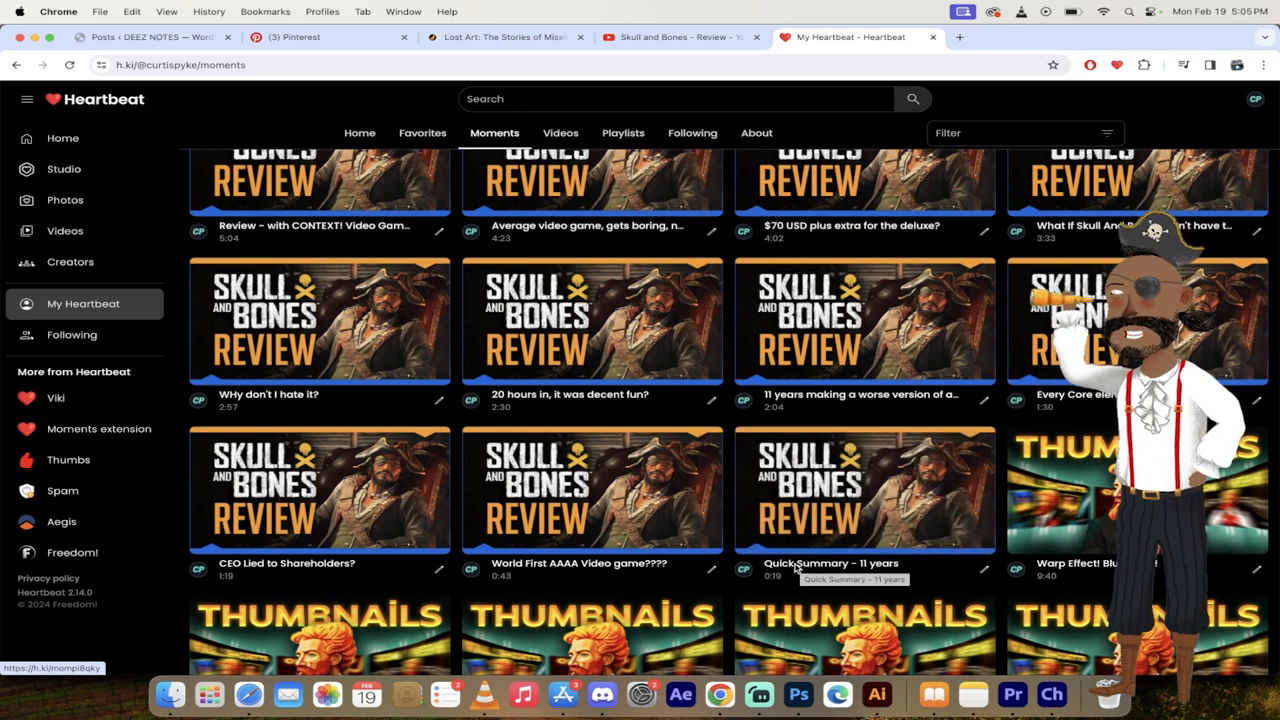
pyautogui.click(830, 564)
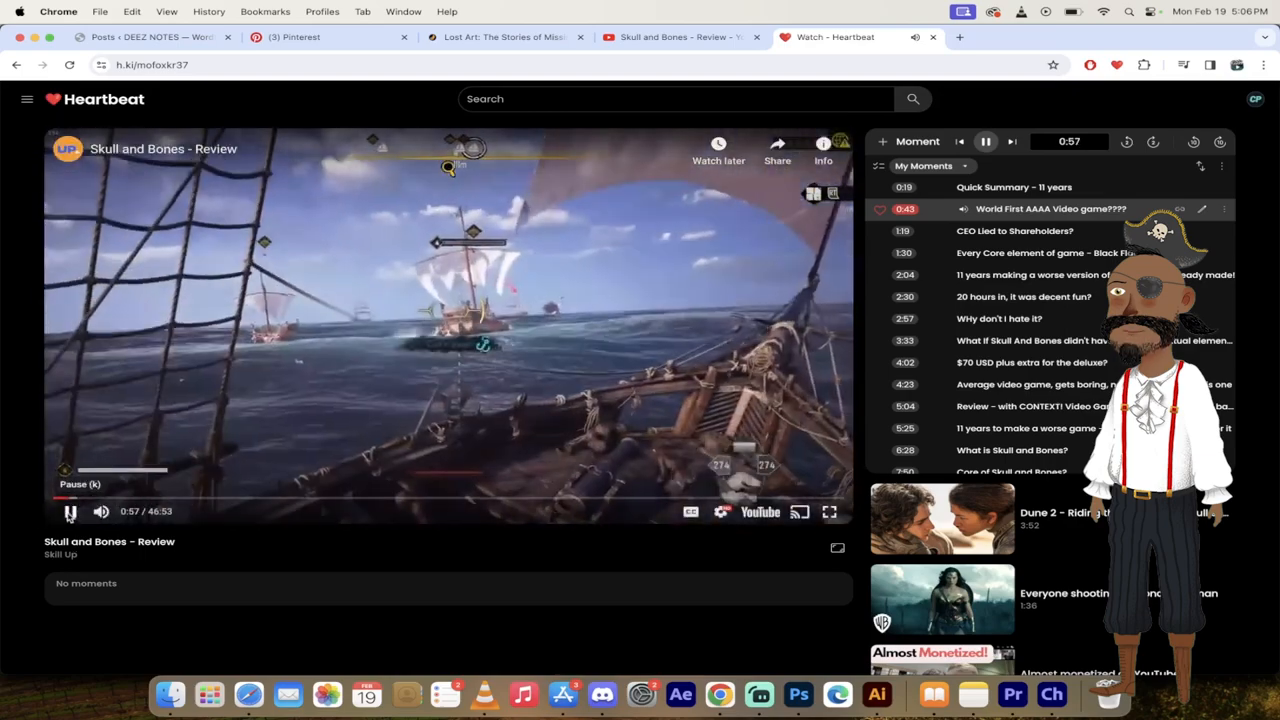
# Step: Pause the review at 0:58 inside the World First AAAA Video game???? moment
pyautogui.click(68, 512)
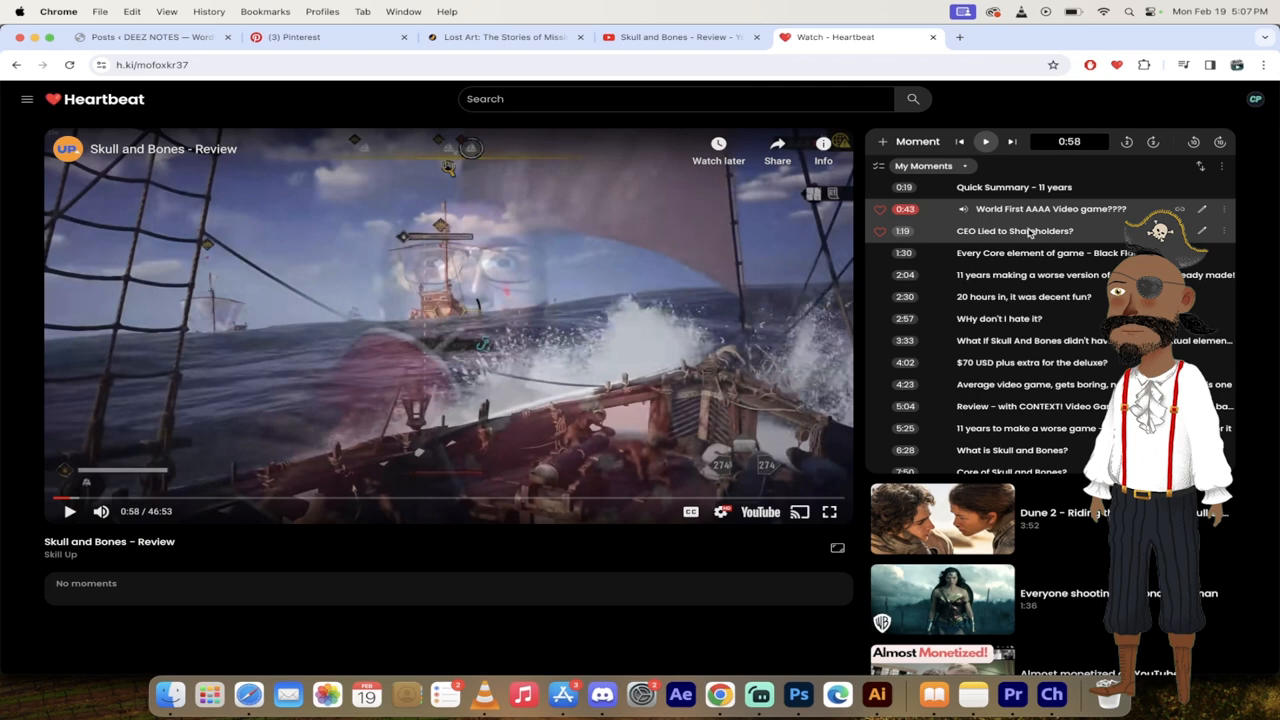
pyautogui.moveTo(1030, 236)
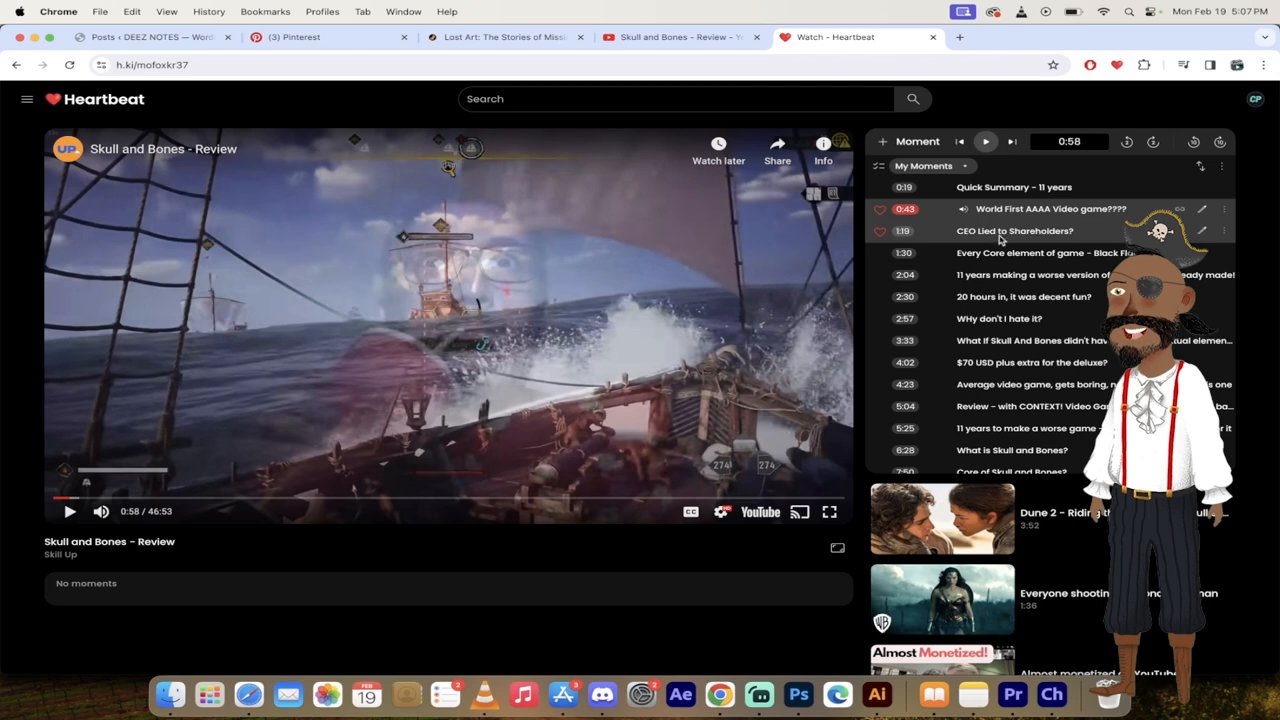
# Step: Play CEO Lied to Shareholders? and let it run into Every Core element of game
pyautogui.click(1016, 230)
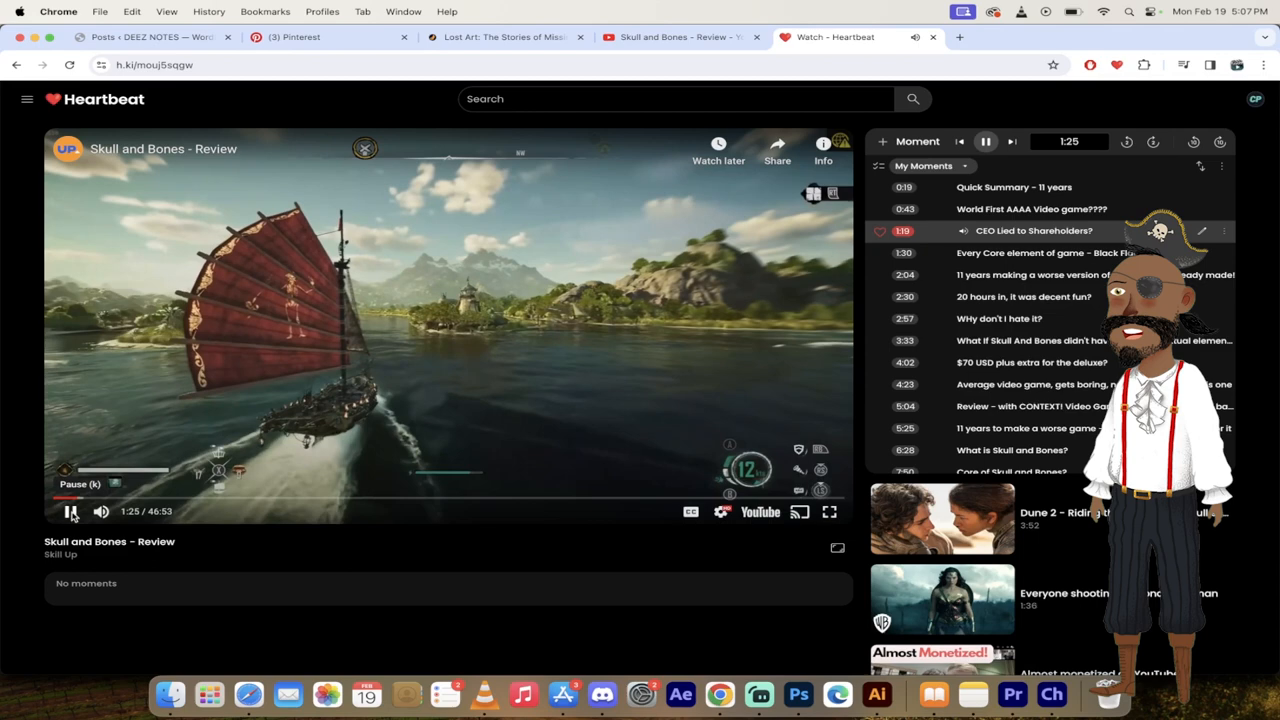
pyautogui.click(72, 512)
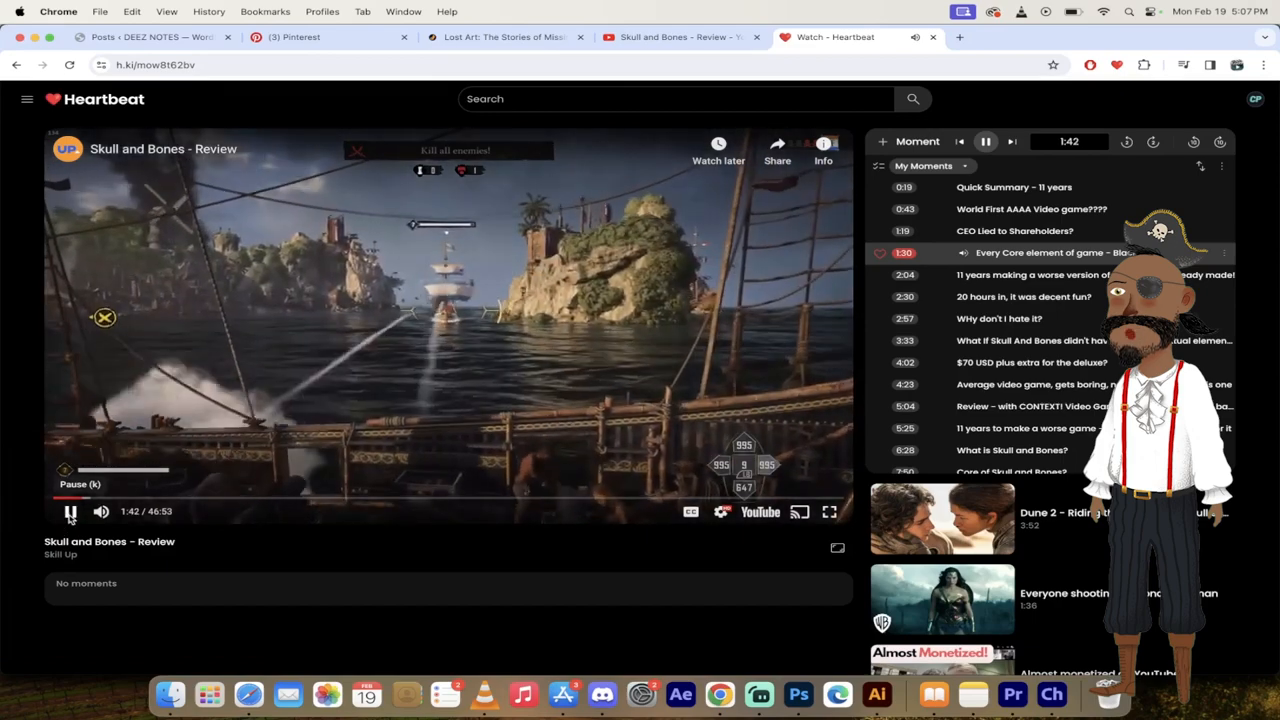
# Step: Jump to the 2:04 eleven-years moment and leave the review paused at 2:13
pyautogui.click(70, 512)
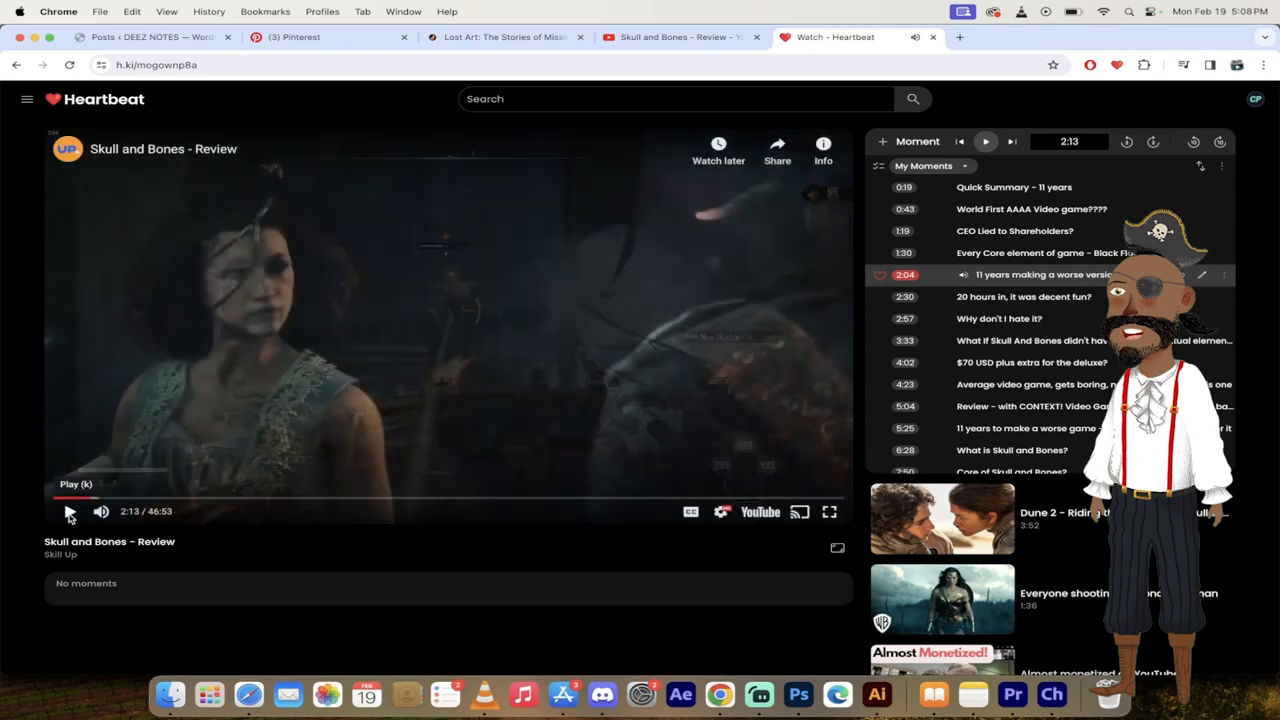
# Step: Resume playback and move into the 20 hours in, it was decent fun? moment
pyautogui.click(70, 512)
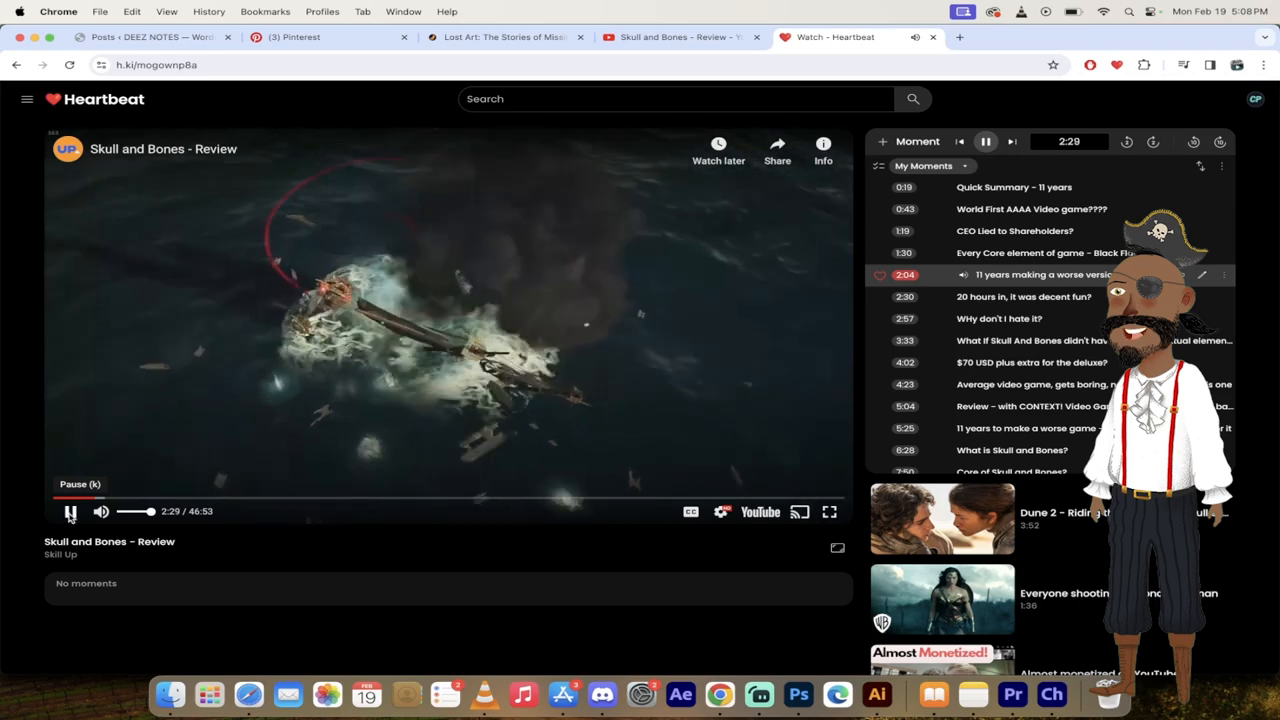
pyautogui.click(70, 512)
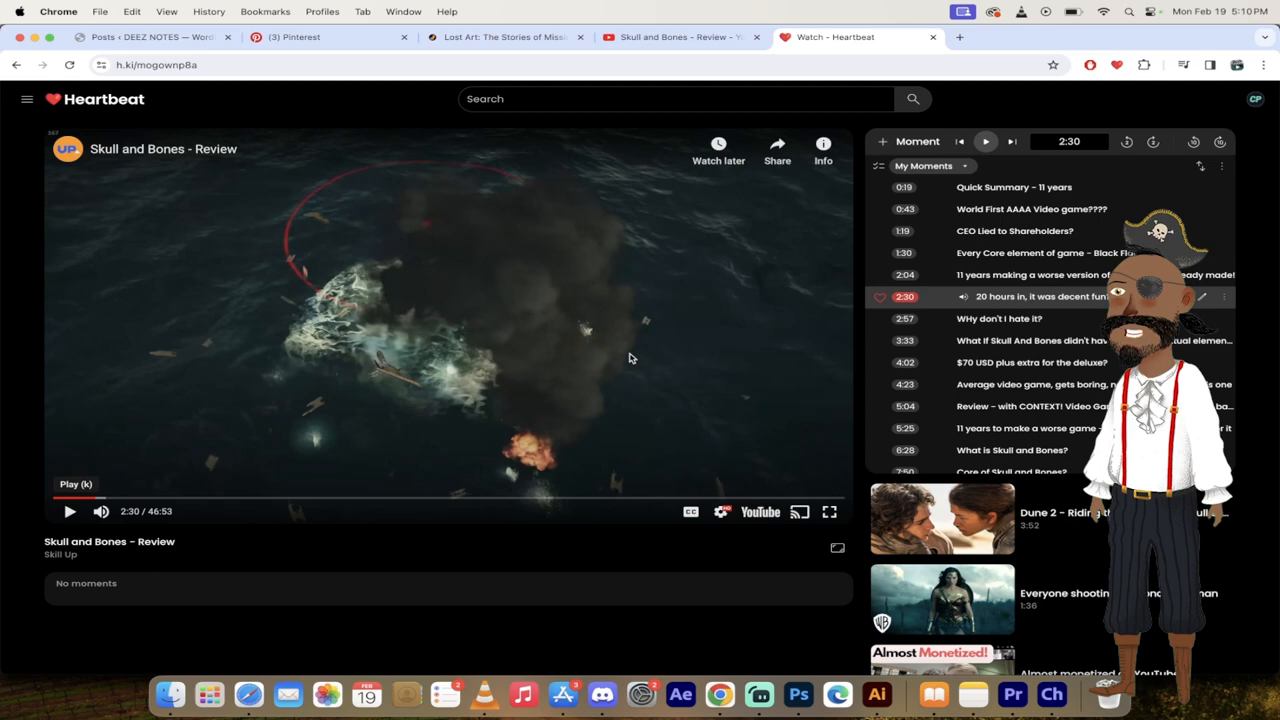
pyautogui.moveTo(620, 328)
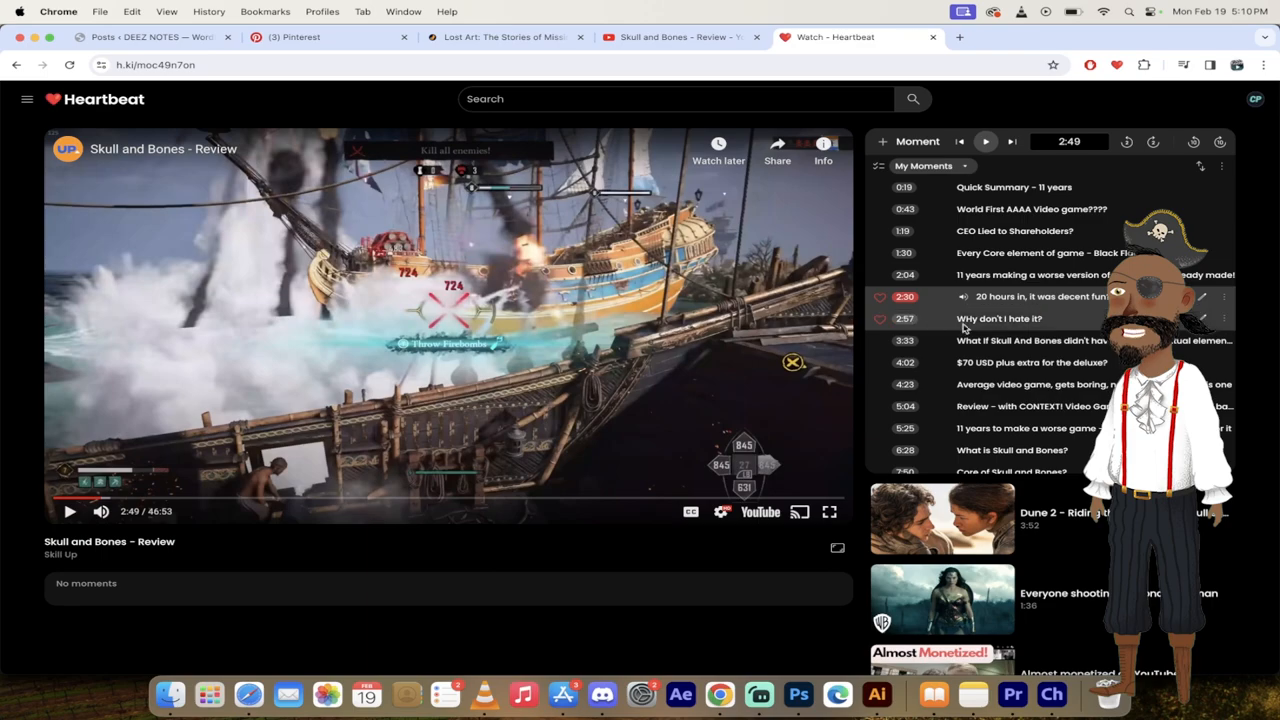
# Step: Play Why don't I hate it? and carry on into the saved 3:33 moment
pyautogui.click(1018, 318)
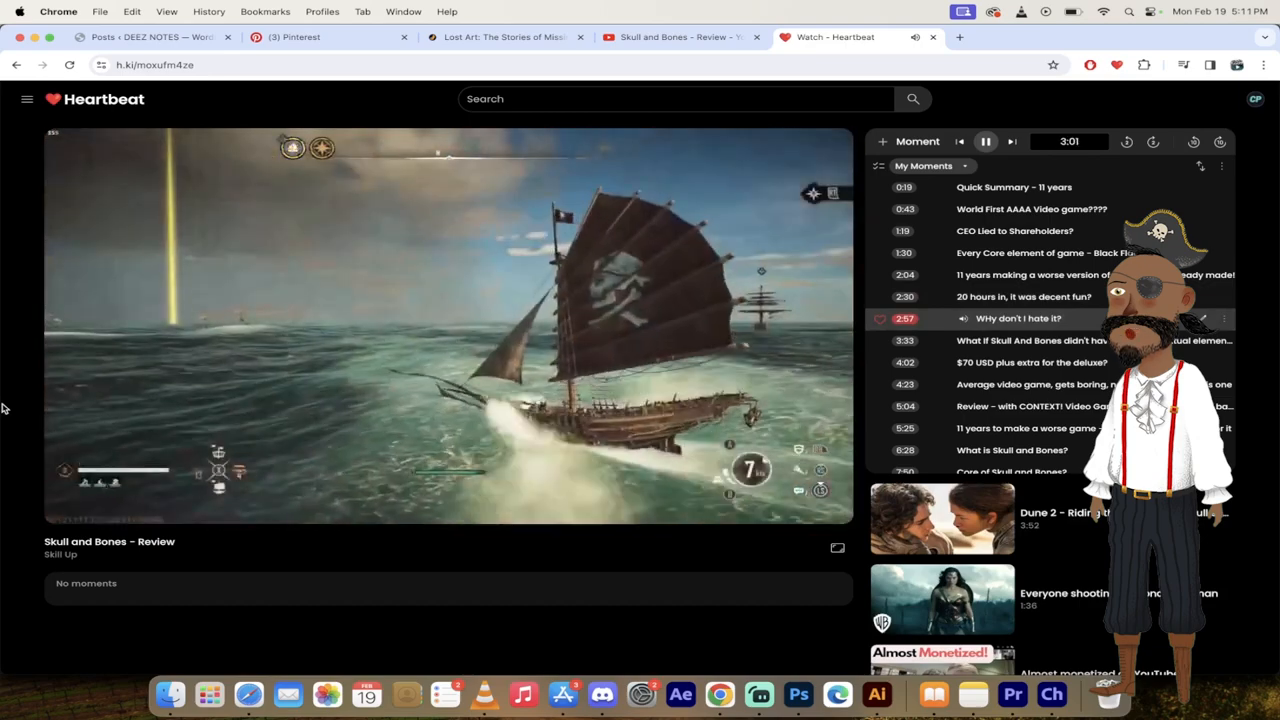
pyautogui.moveTo(476, 414)
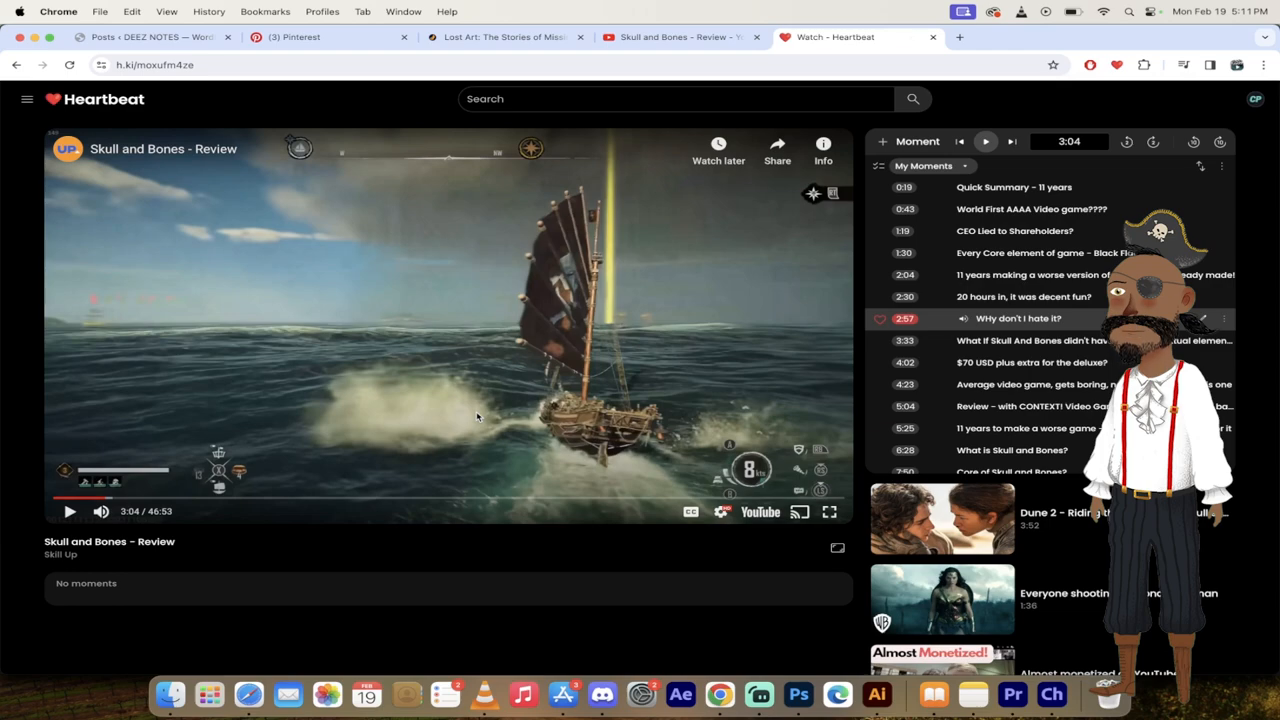
pyautogui.click(984, 140)
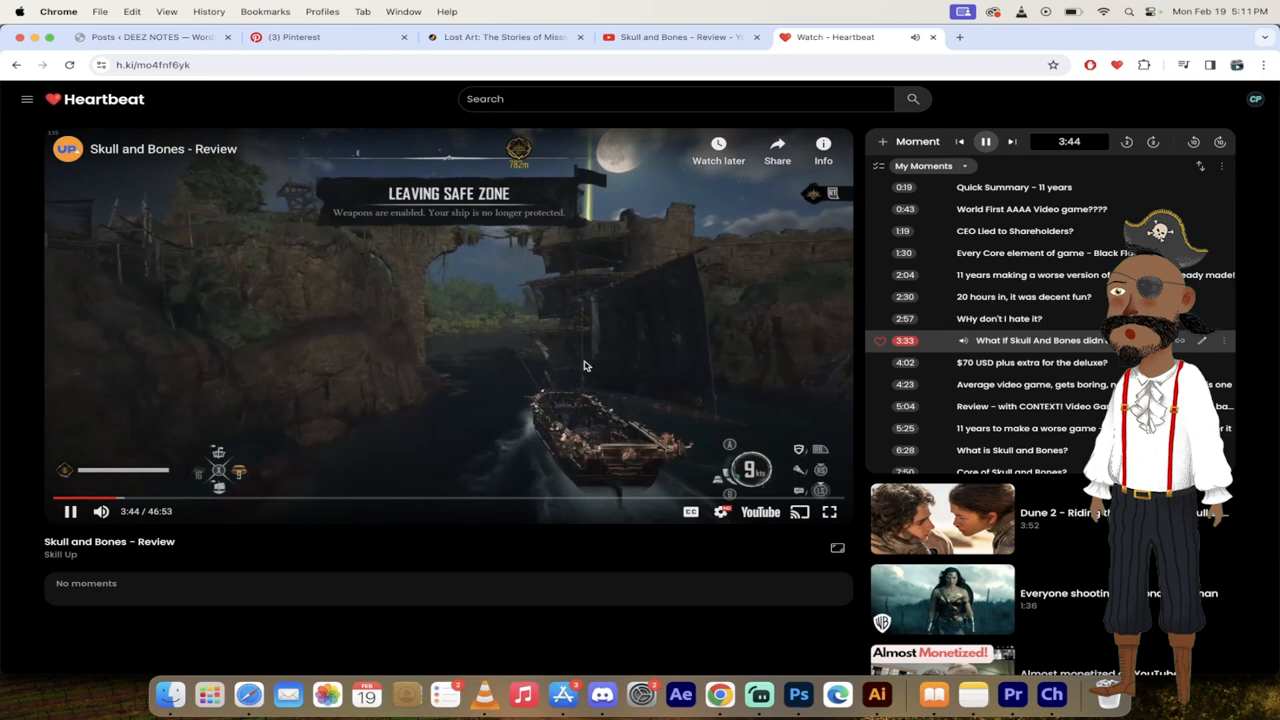
# Step: Pause the review at 3:44 within the What if Skull and Bones didn't moment
pyautogui.click(70, 512)
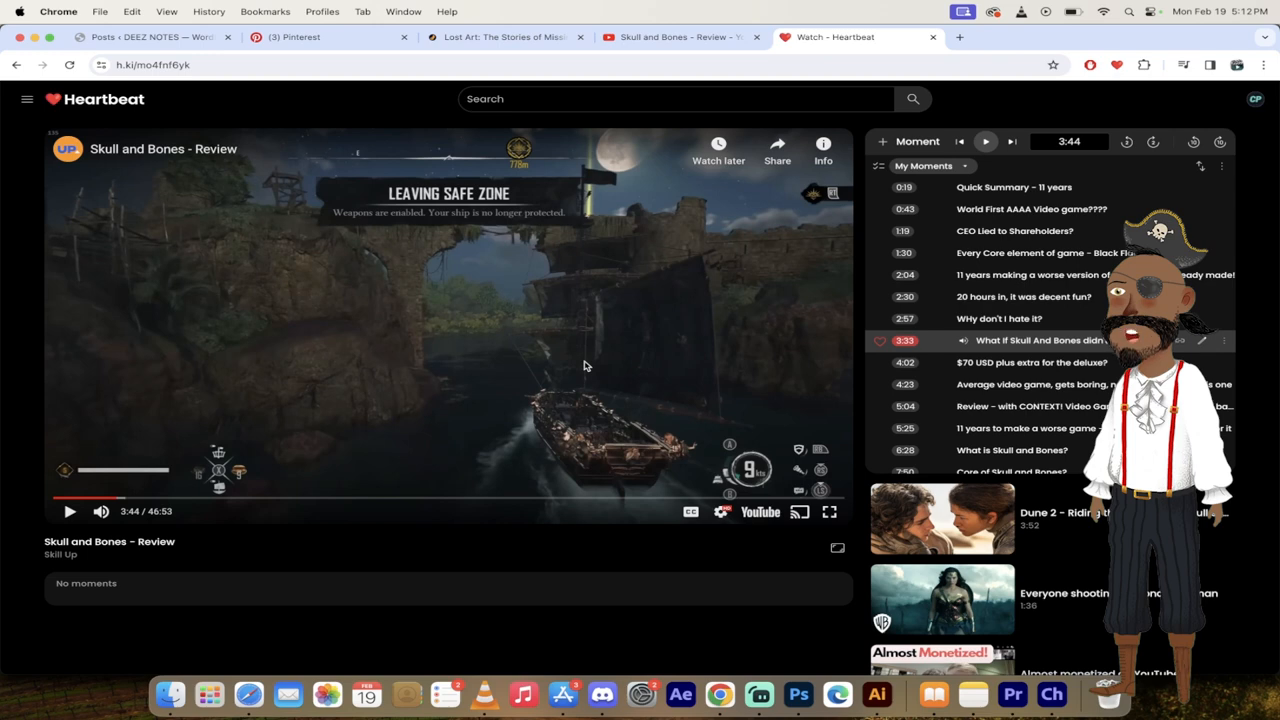
pyautogui.moveTo(560, 356)
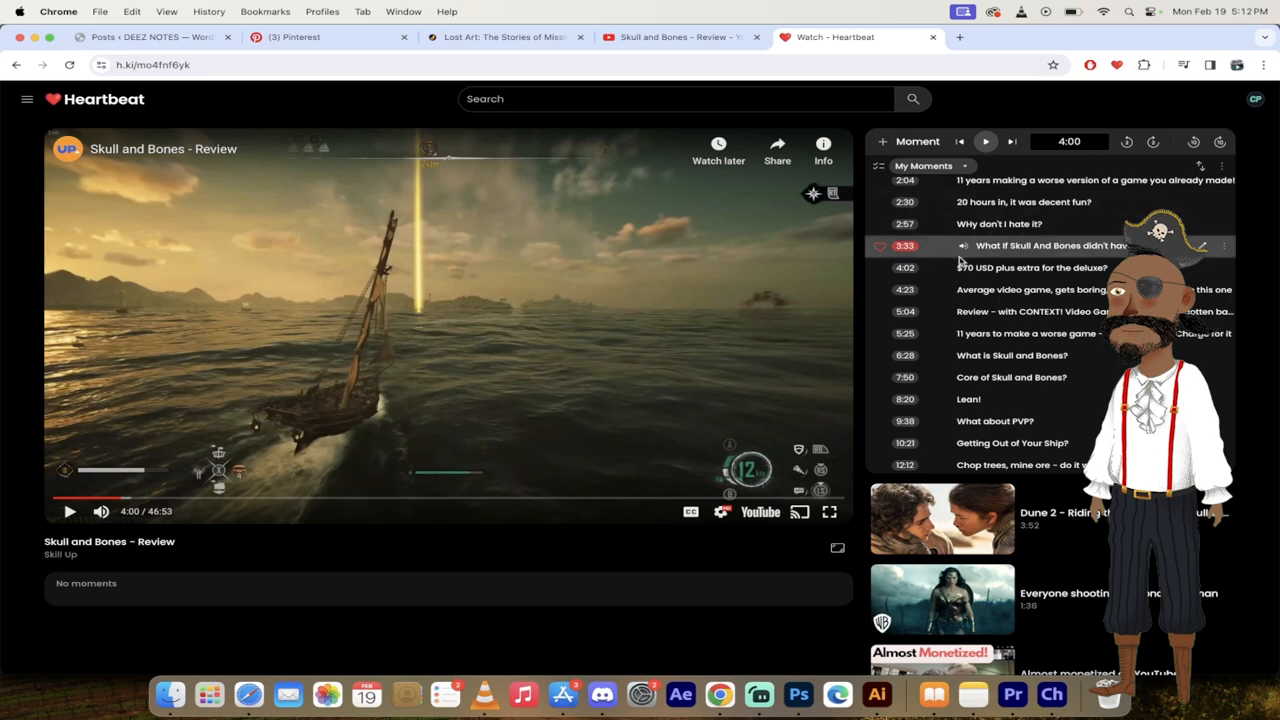
# Step: Play the 4:02 $70 USD plus extra for the deluxe? moment
pyautogui.click(984, 140)
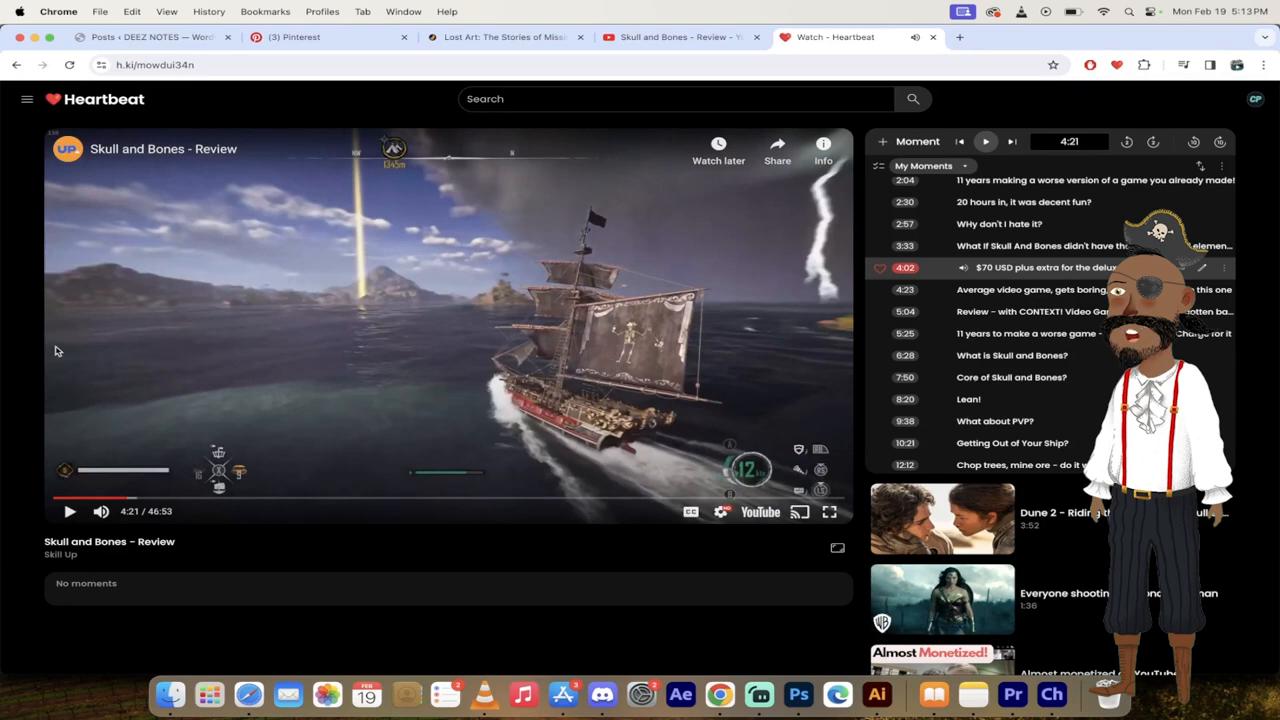
pyautogui.moveTo(170, 398)
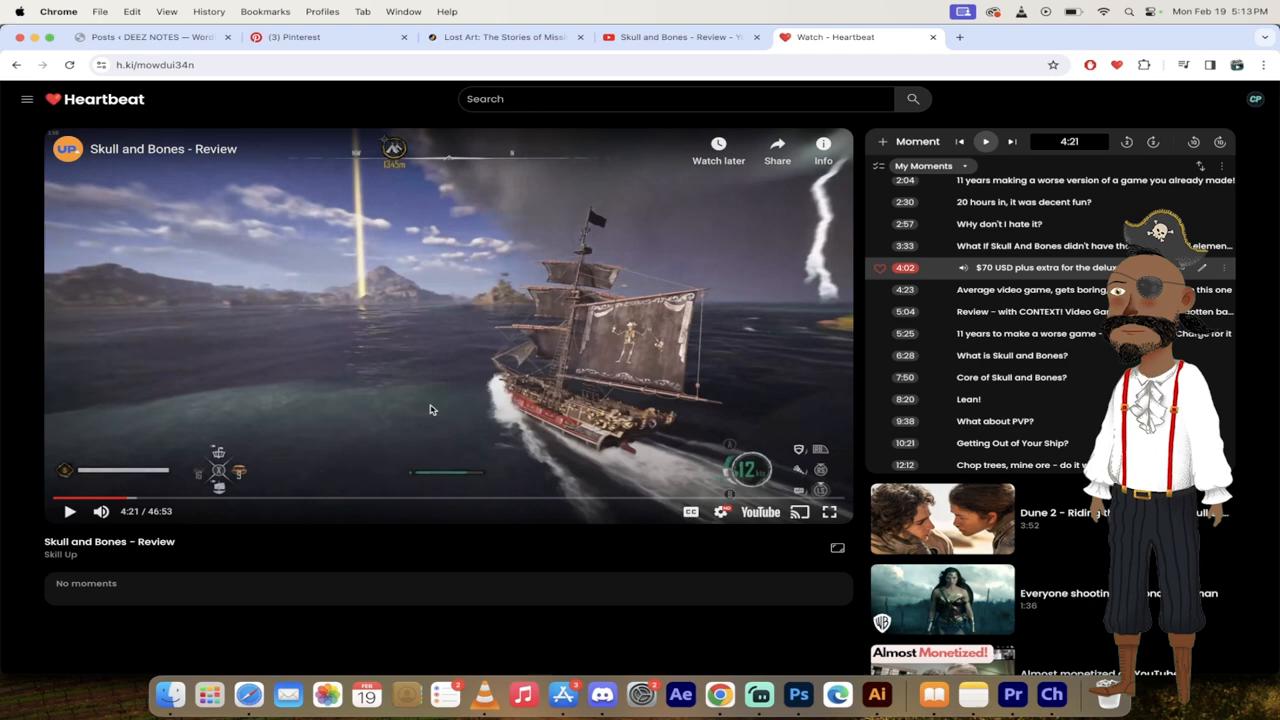
pyautogui.moveTo(466, 406)
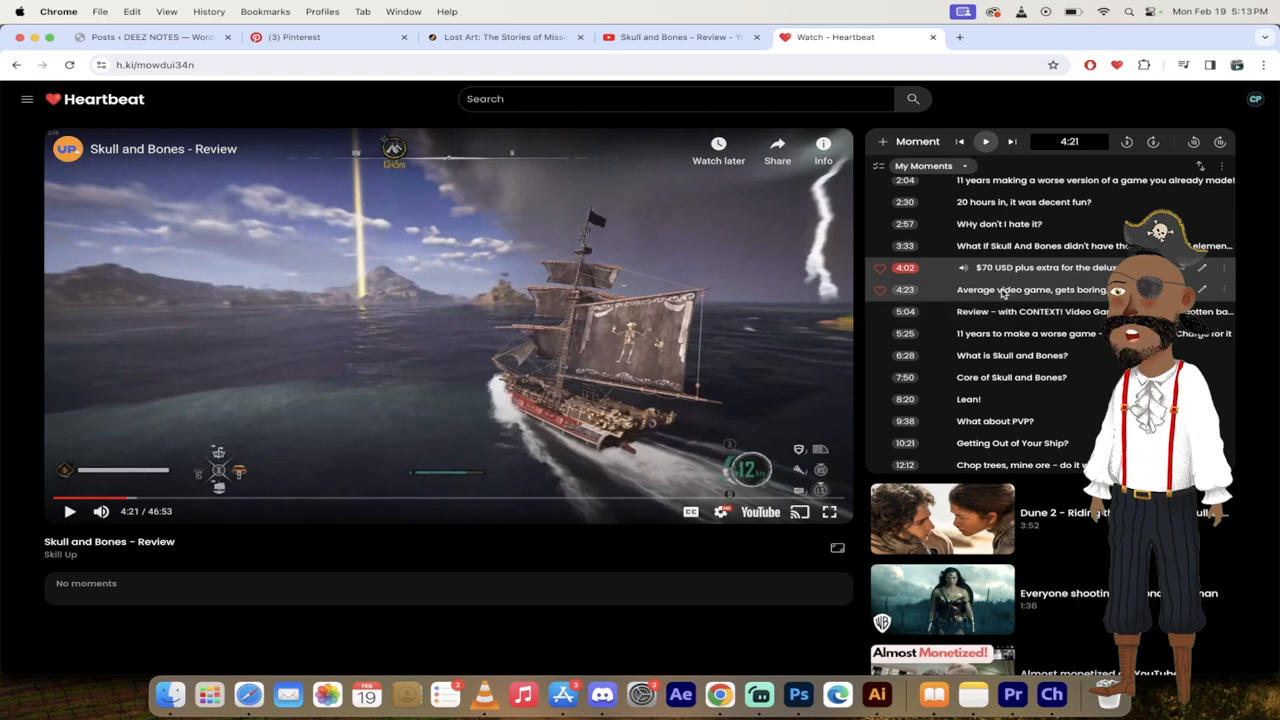
# Step: Jump to the 4:23 moment and let it advance through 5:04 into 11 years to make a worse game
pyautogui.click(984, 140)
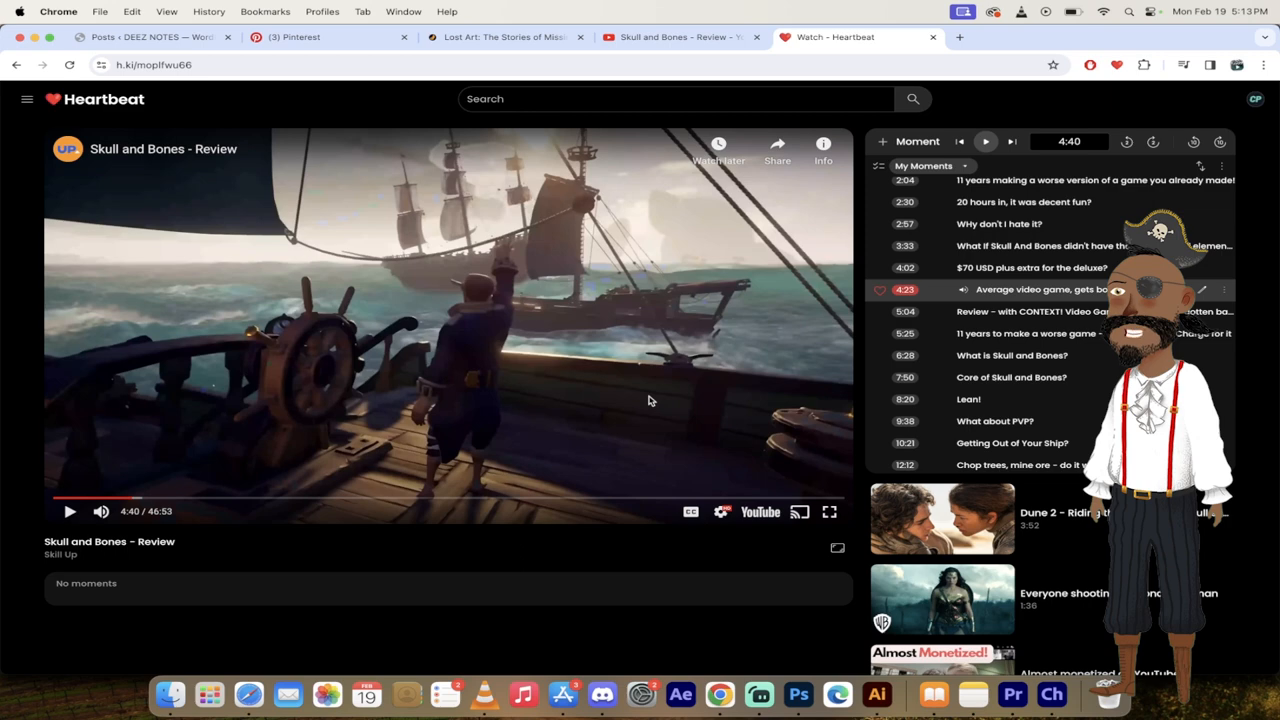
pyautogui.scroll(-3)
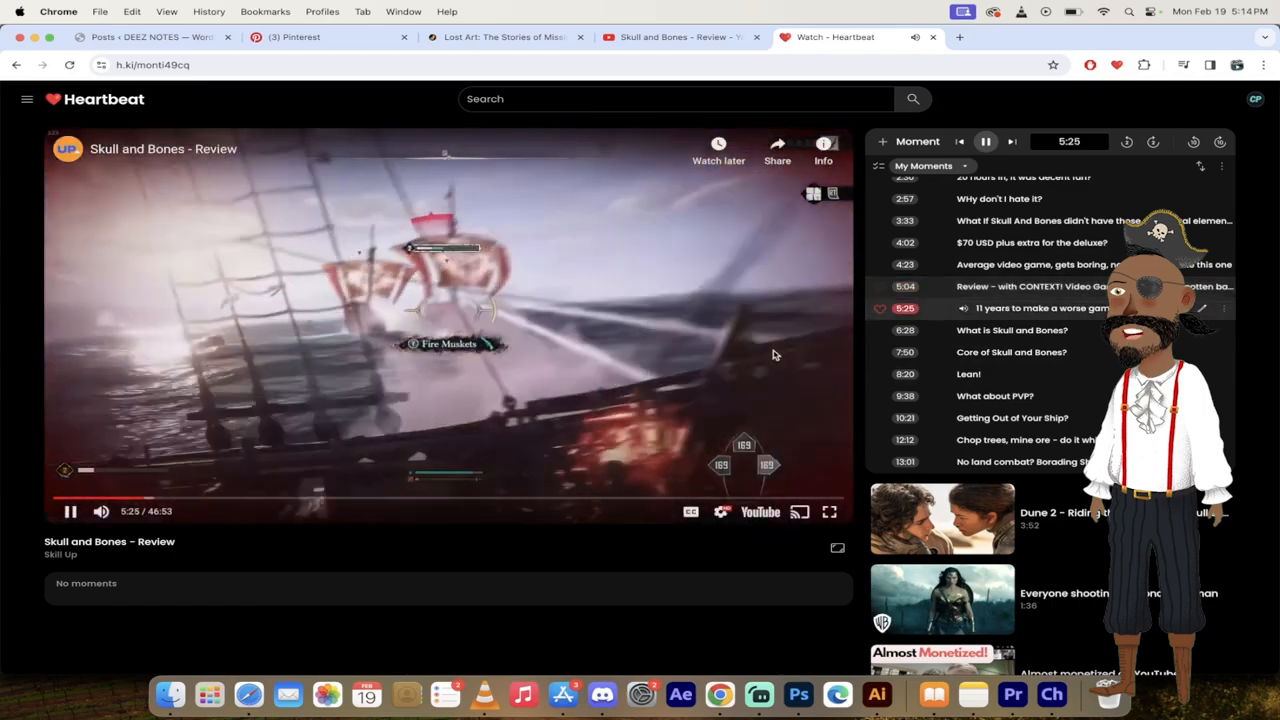
# Step: Pause, briefly resume, then pause the 11 years to make a worse game moment at 5:34
pyautogui.click(984, 140)
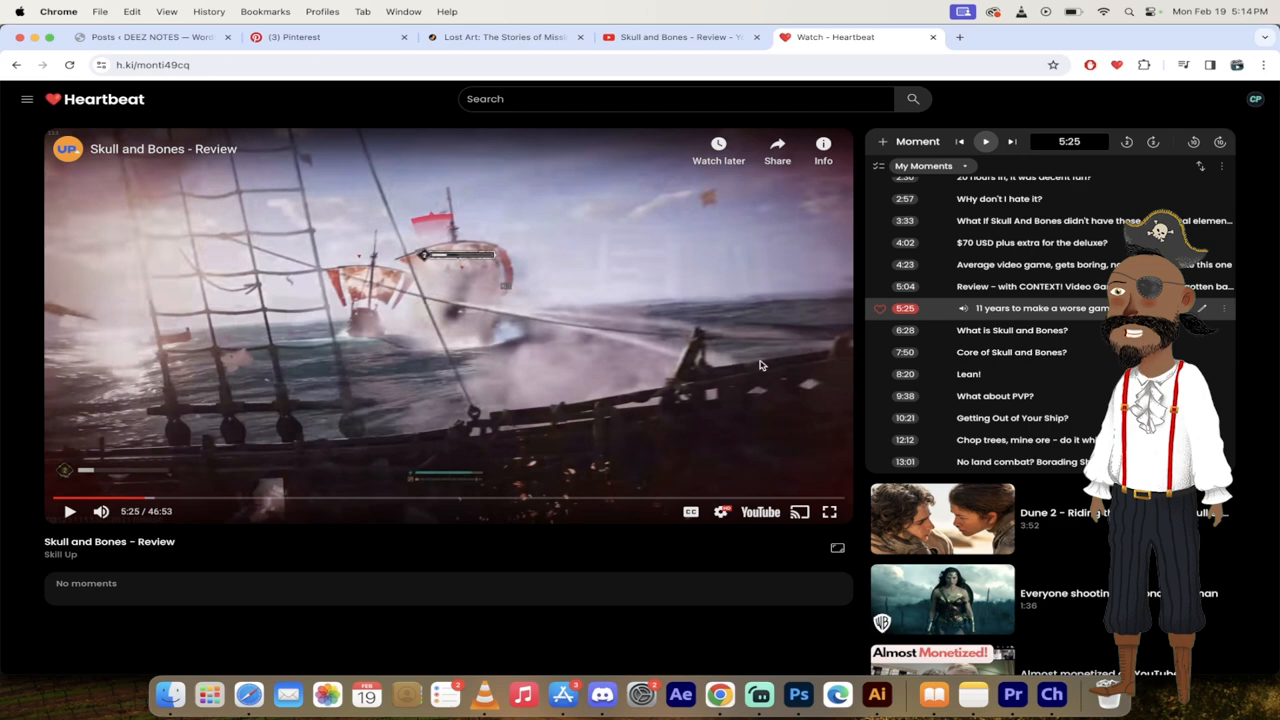
pyautogui.click(984, 140)
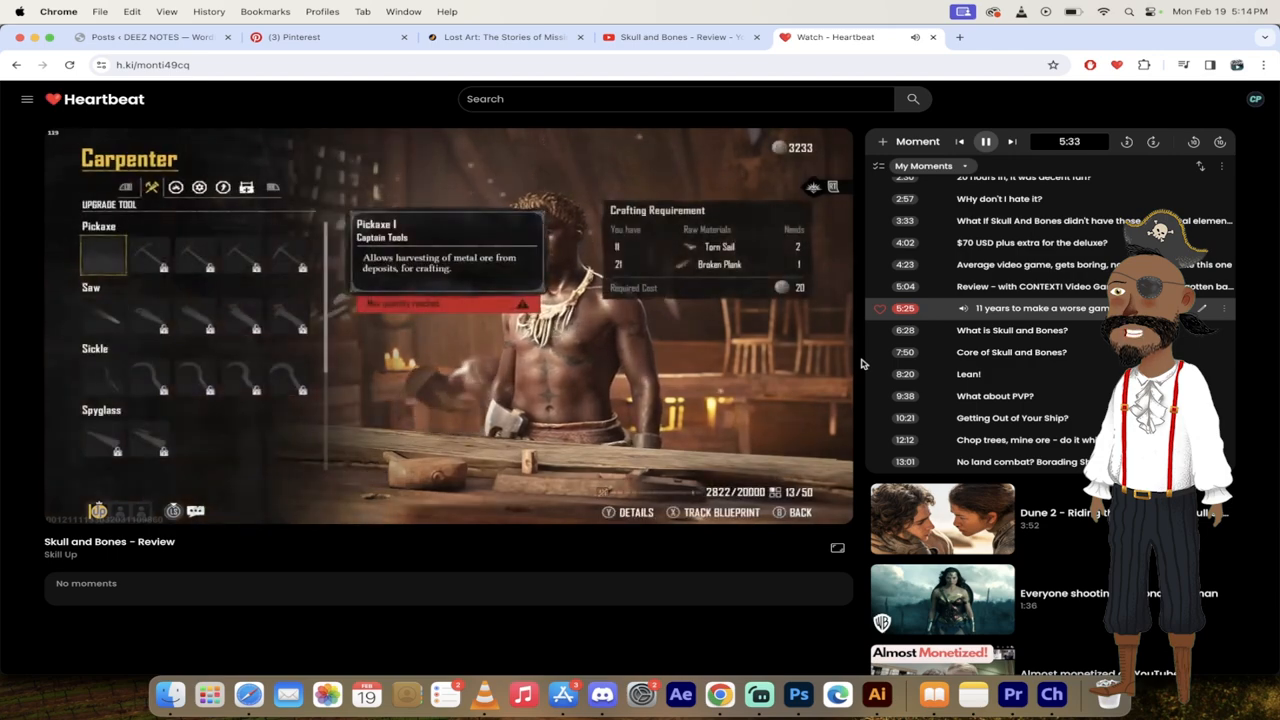
pyautogui.click(986, 140)
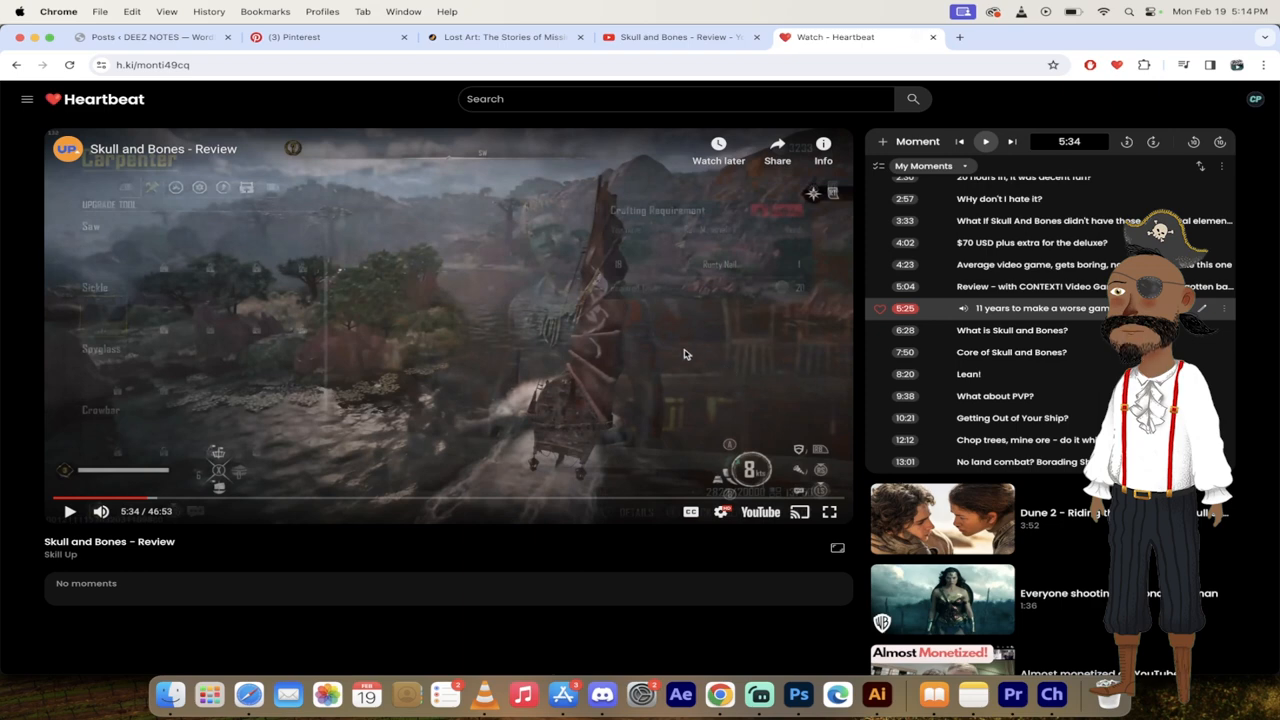
pyautogui.moveTo(700, 358)
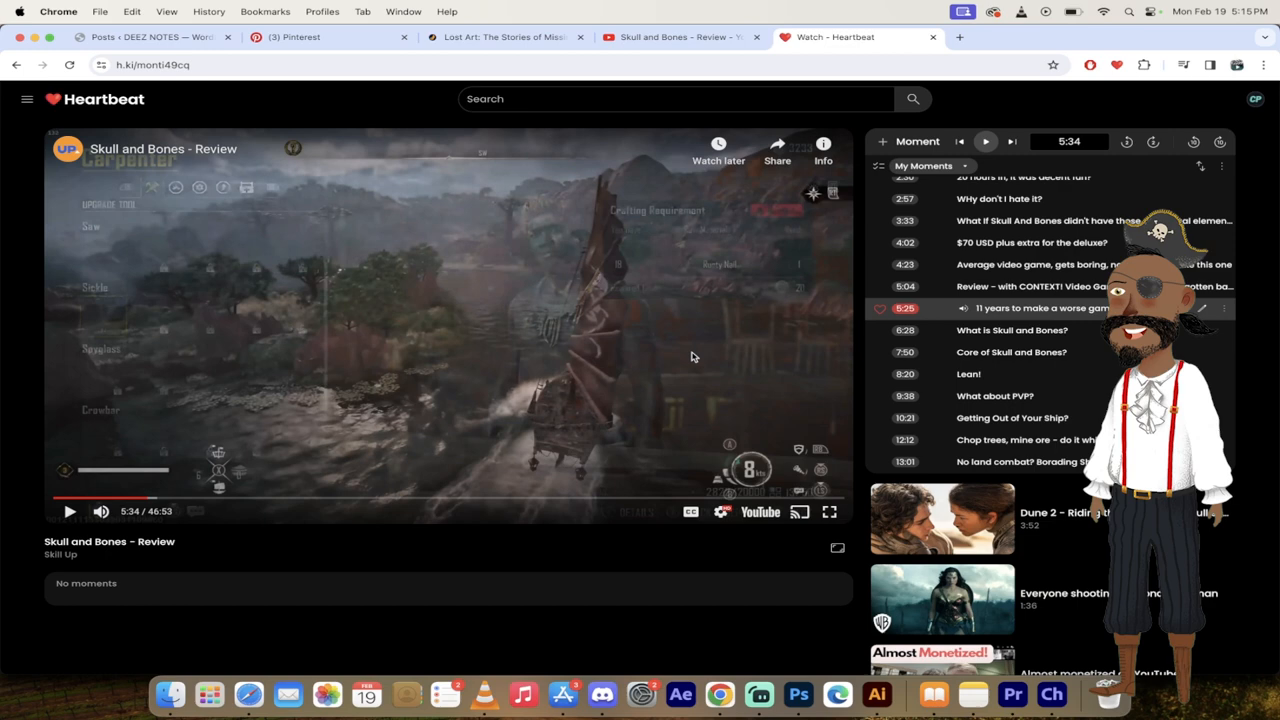
pyautogui.moveTo(678, 352)
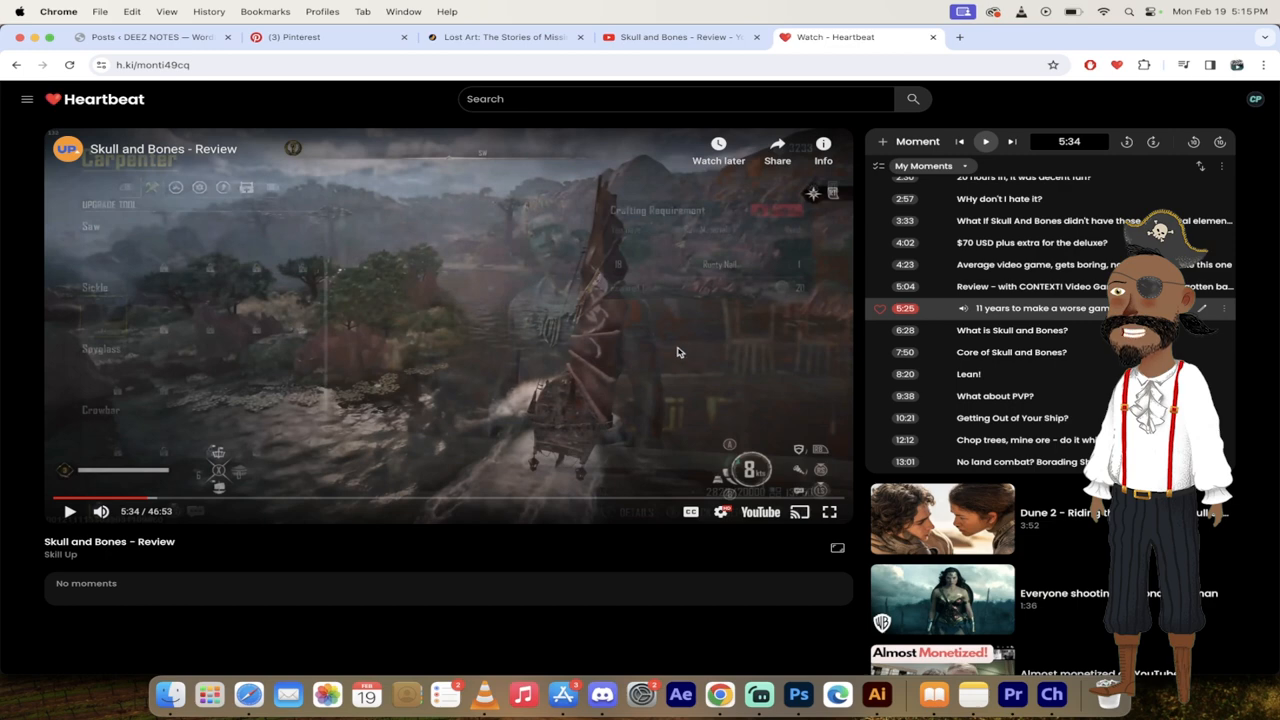
pyautogui.moveTo(680, 348)
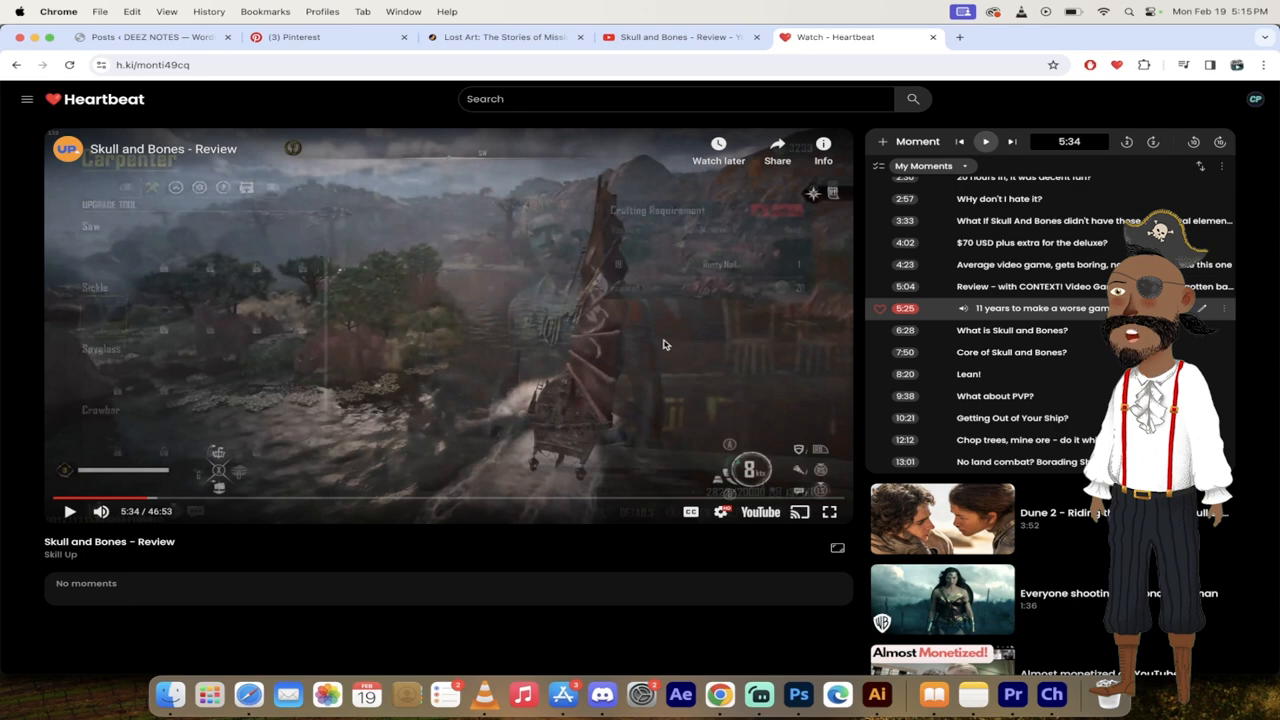
pyautogui.moveTo(860, 374)
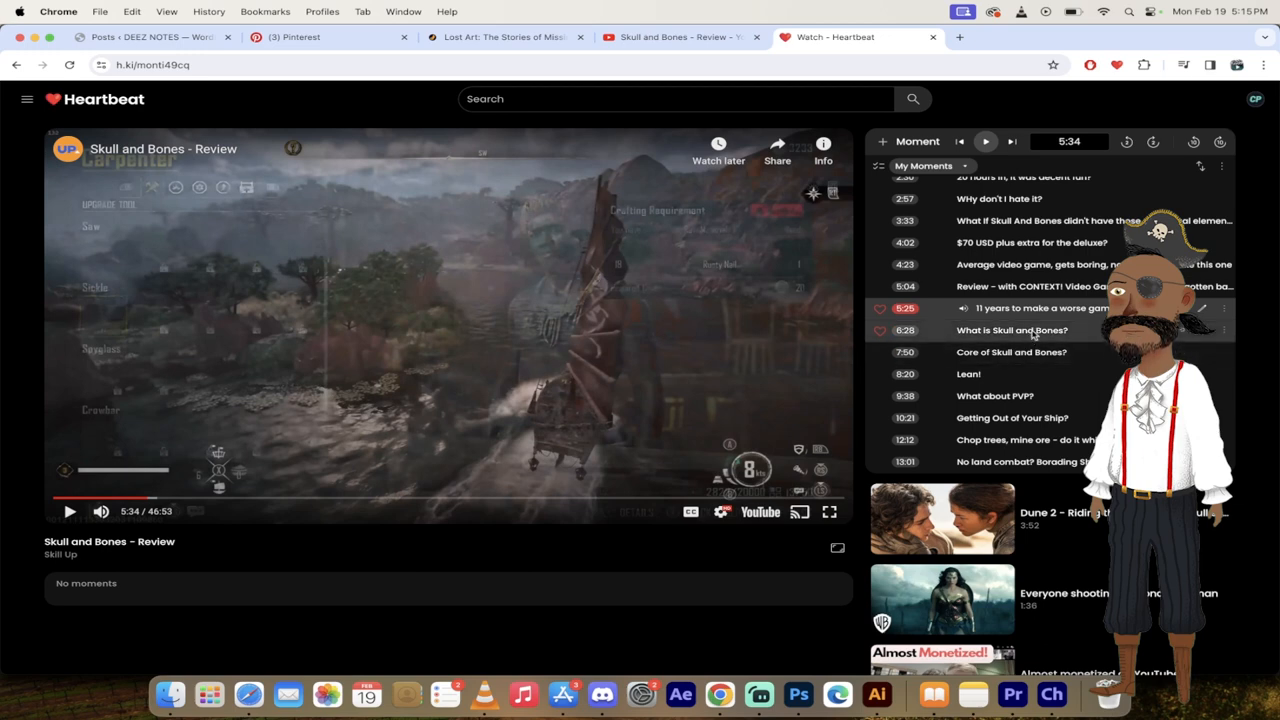
# Step: Play the 'Core of Skull and Bones?' moment and pause as 'Lean!' begins at 8:20
pyautogui.click(1012, 330)
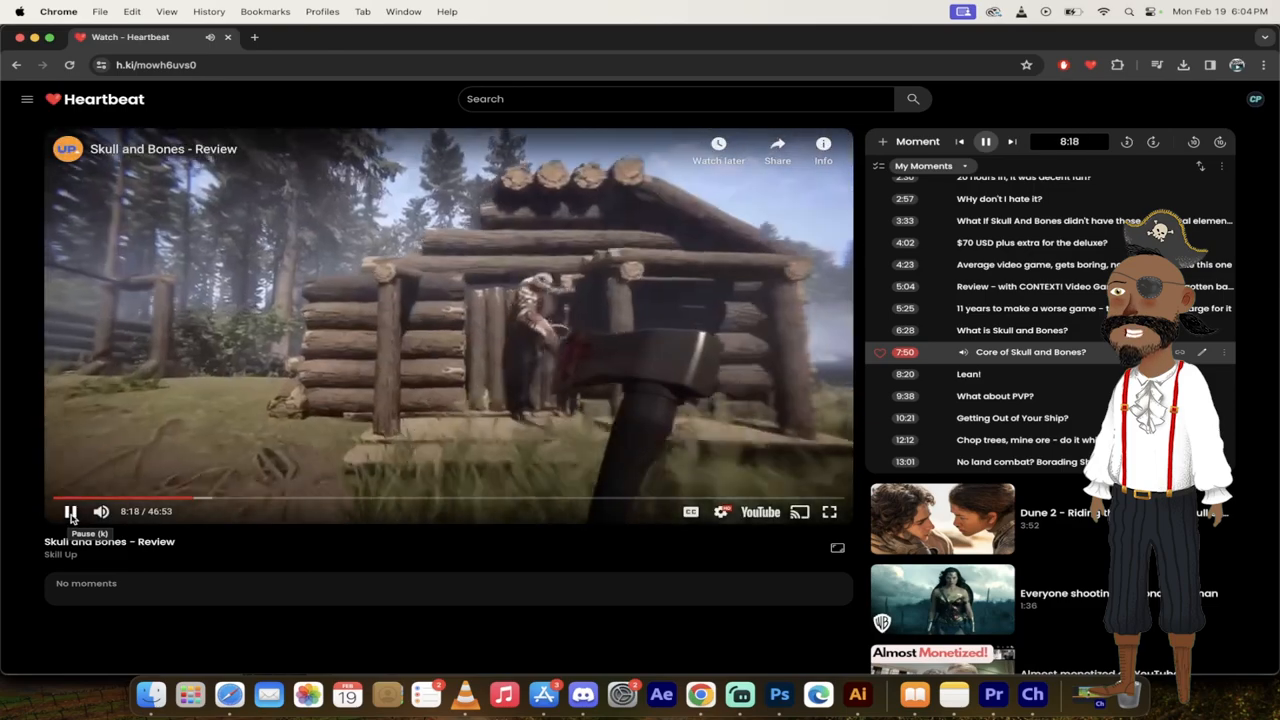
pyautogui.click(70, 512)
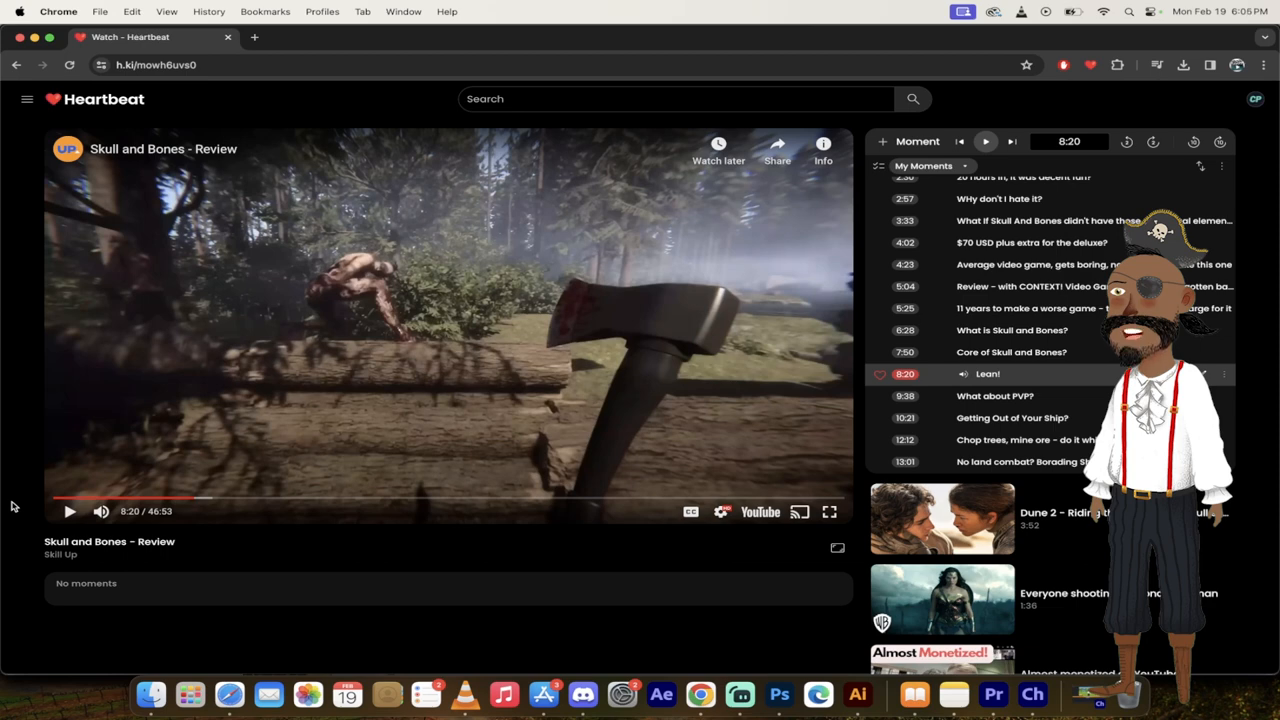
pyautogui.moveTo(122, 448)
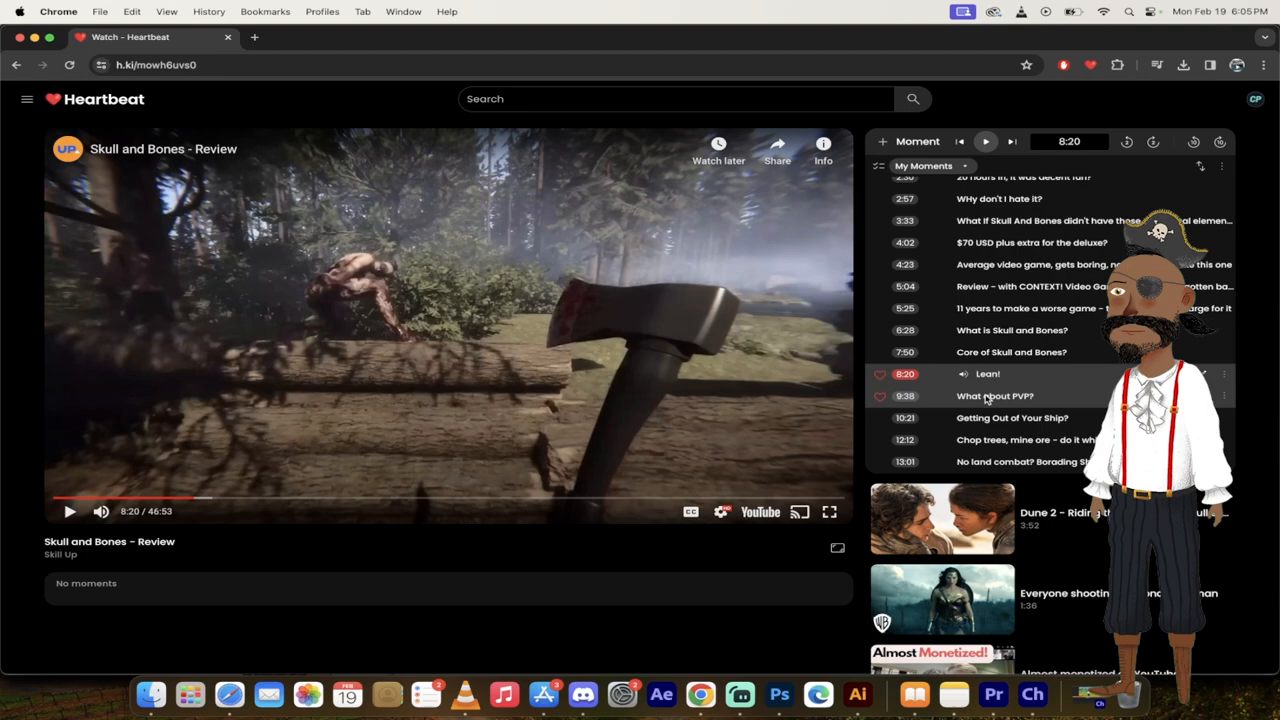
# Step: Start the 9:38 'What about PvP?' moment from the My Moments list
pyautogui.click(1014, 396)
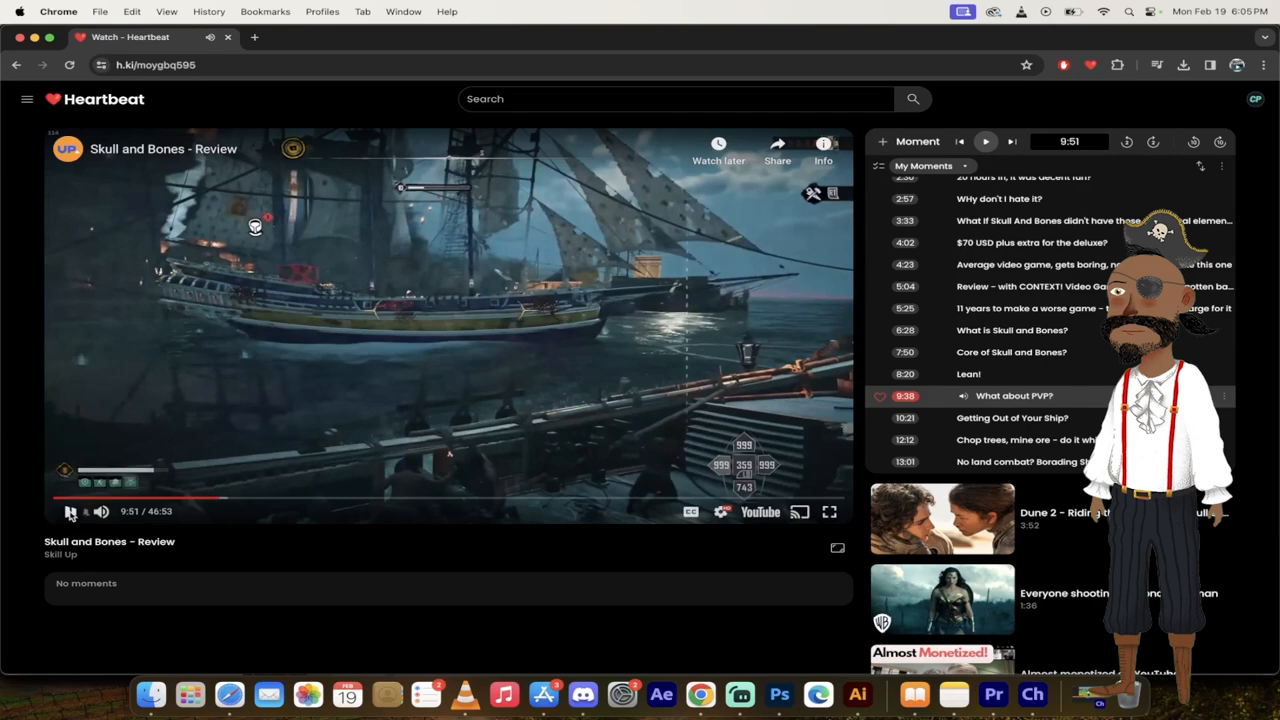
pyautogui.moveTo(70, 512)
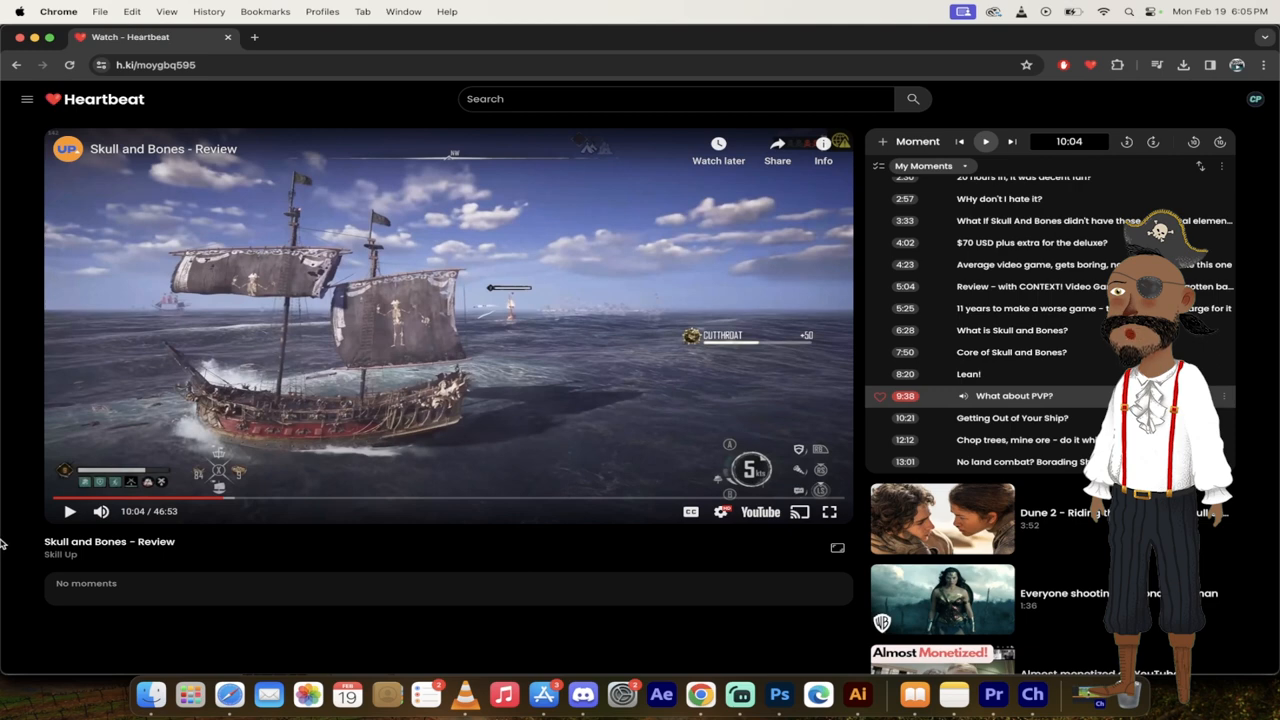
pyautogui.moveTo(856, 388)
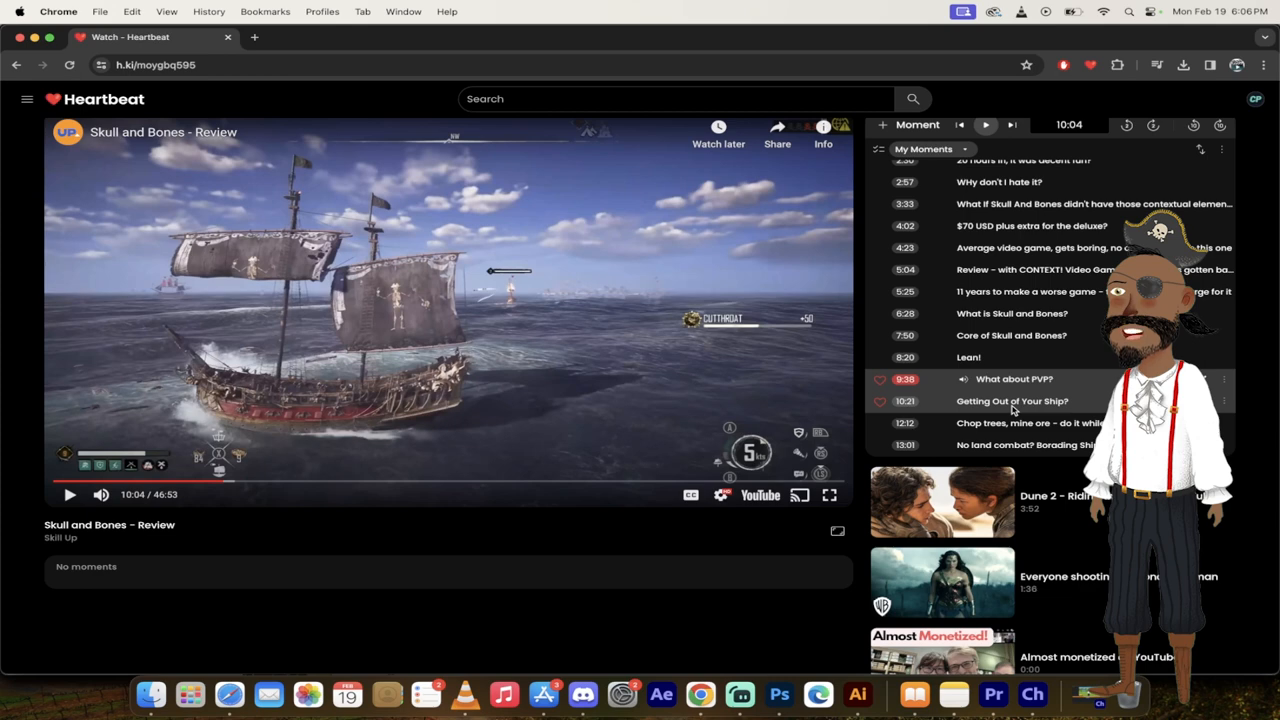
# Step: Start the 10:21 'Getting Out of Your Ship?' moment from the My Moments list
pyautogui.click(1012, 400)
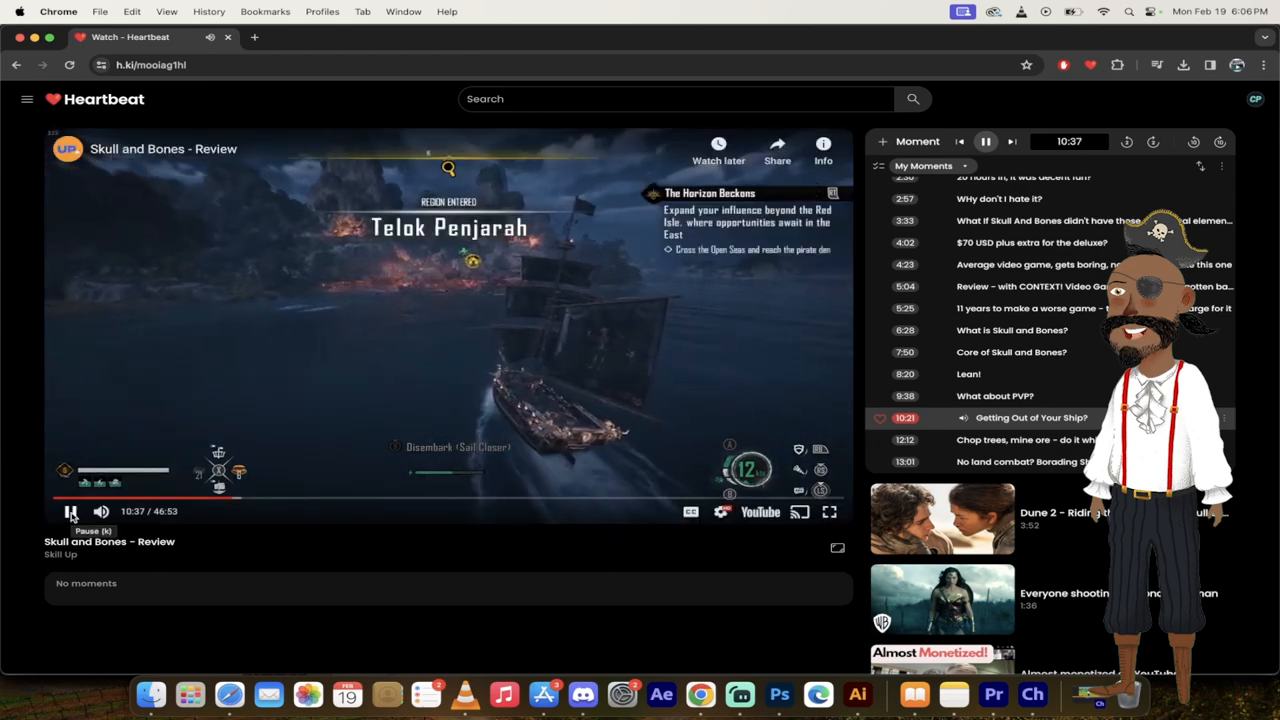
# Step: Pause and resume the 'Getting Out of Your Ship?' moment, then start the 12:12 'Chop trees, mine ore' moment
pyautogui.click(70, 512)
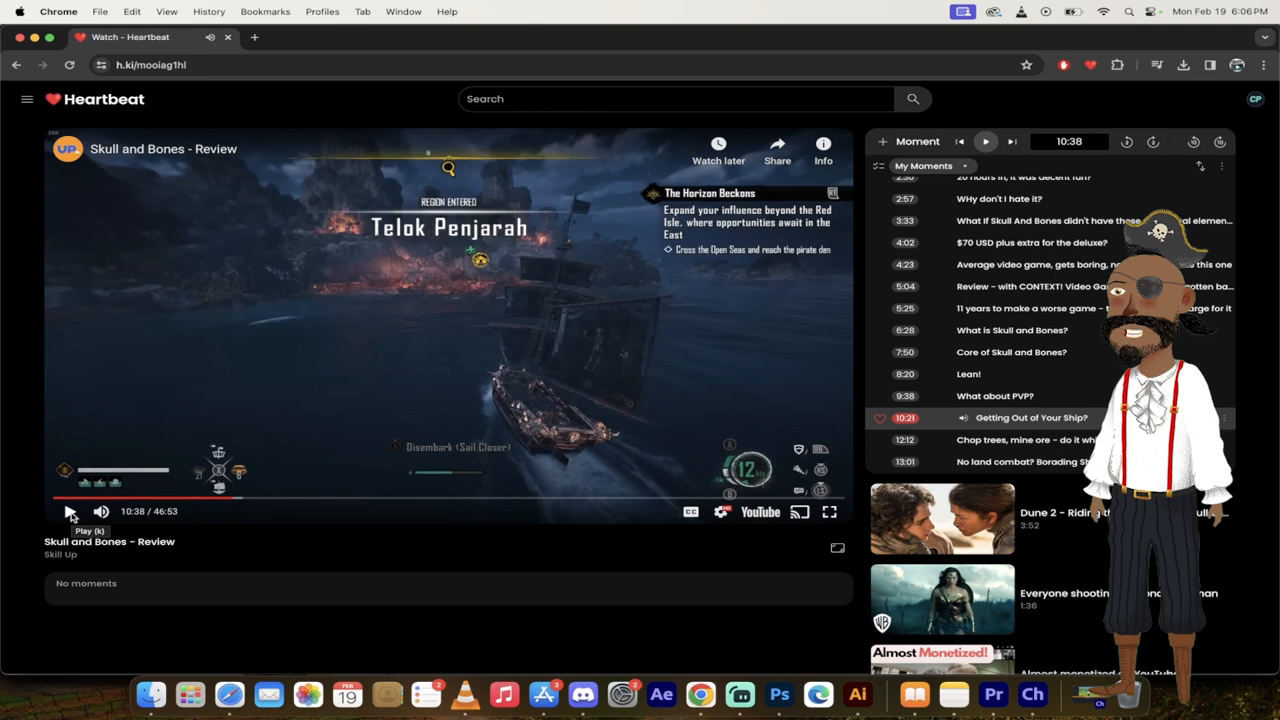
pyautogui.click(68, 512)
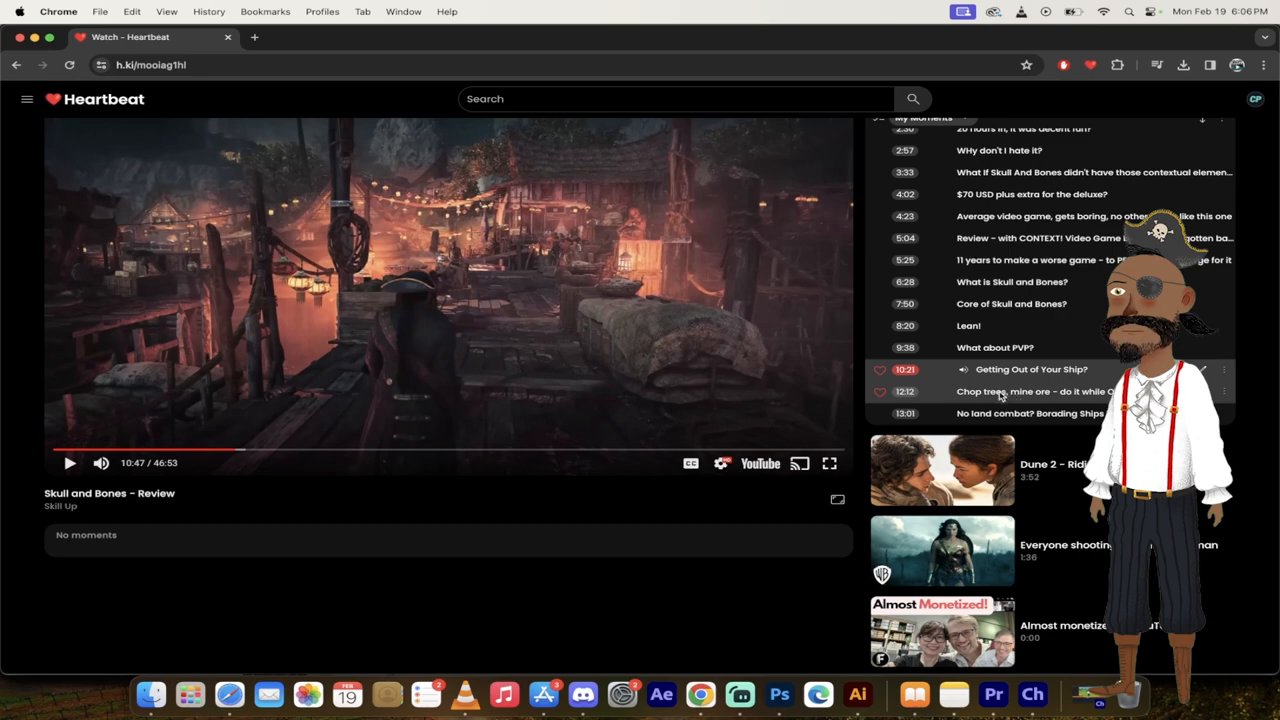
pyautogui.click(1040, 390)
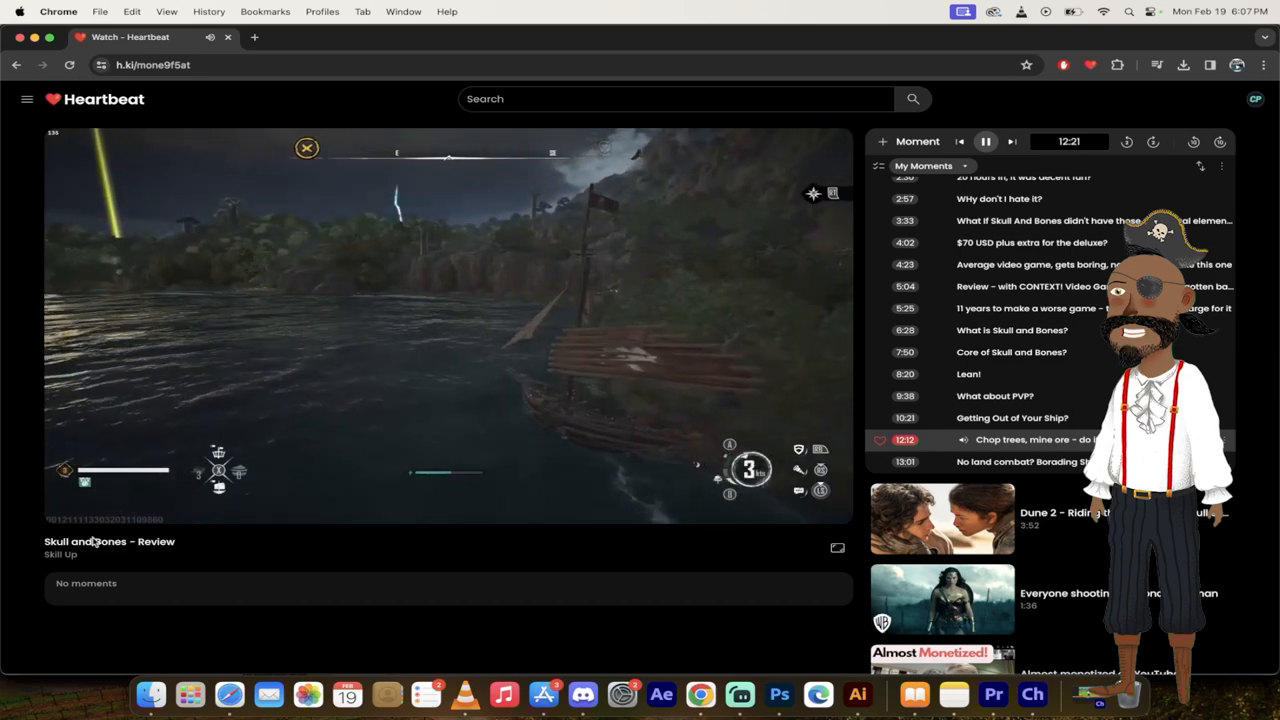
pyautogui.moveTo(12, 528)
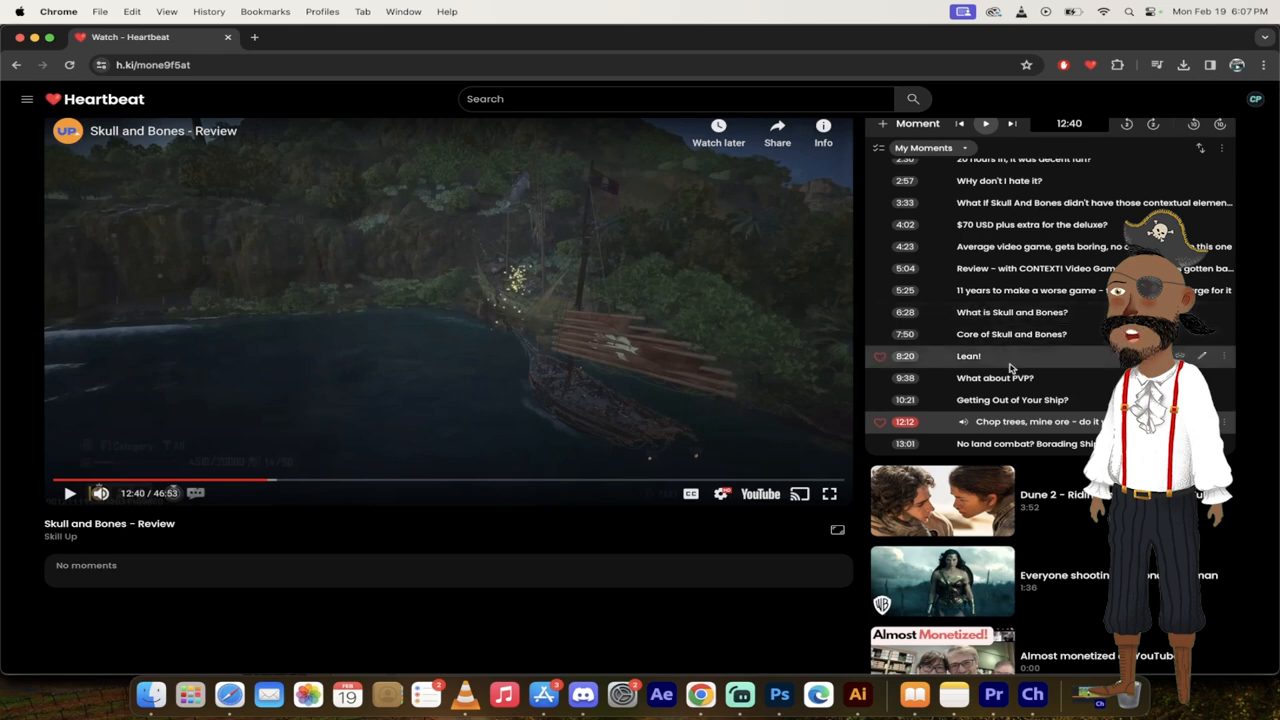
pyautogui.moveTo(984, 444)
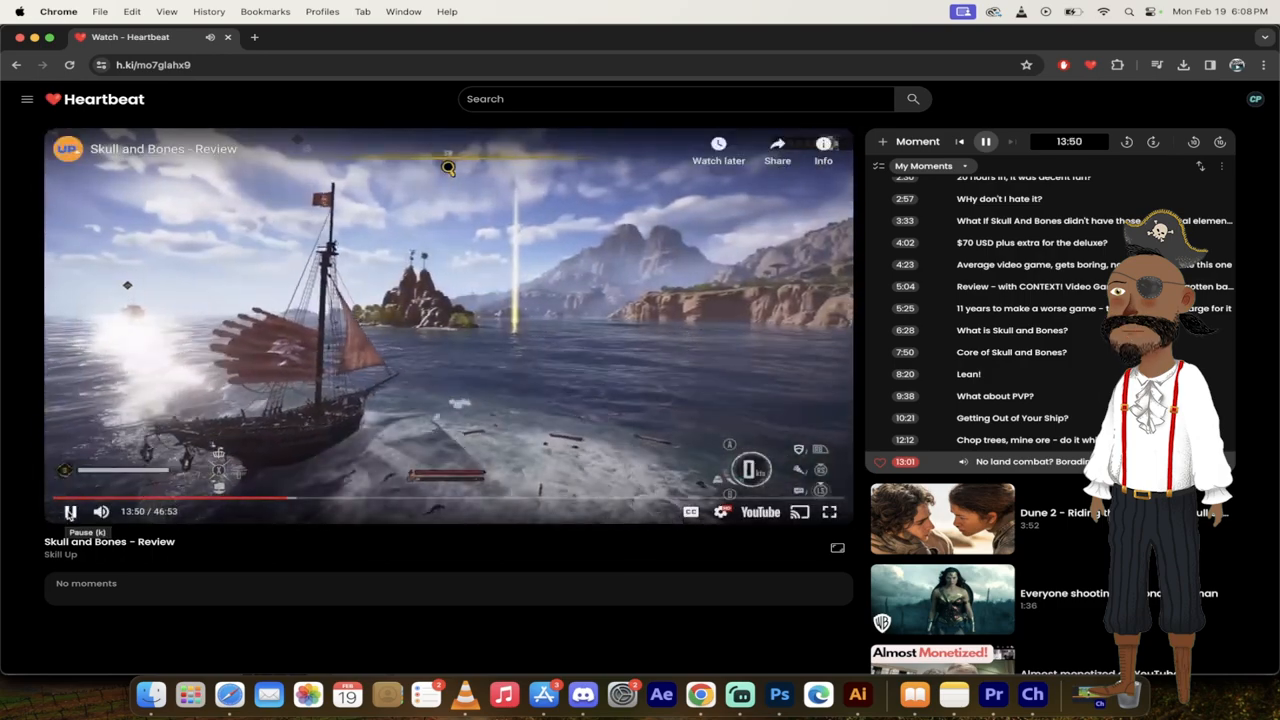
# Step: Pause the 'No land combat? Boarding Ships' moment at 13:51
pyautogui.click(68, 512)
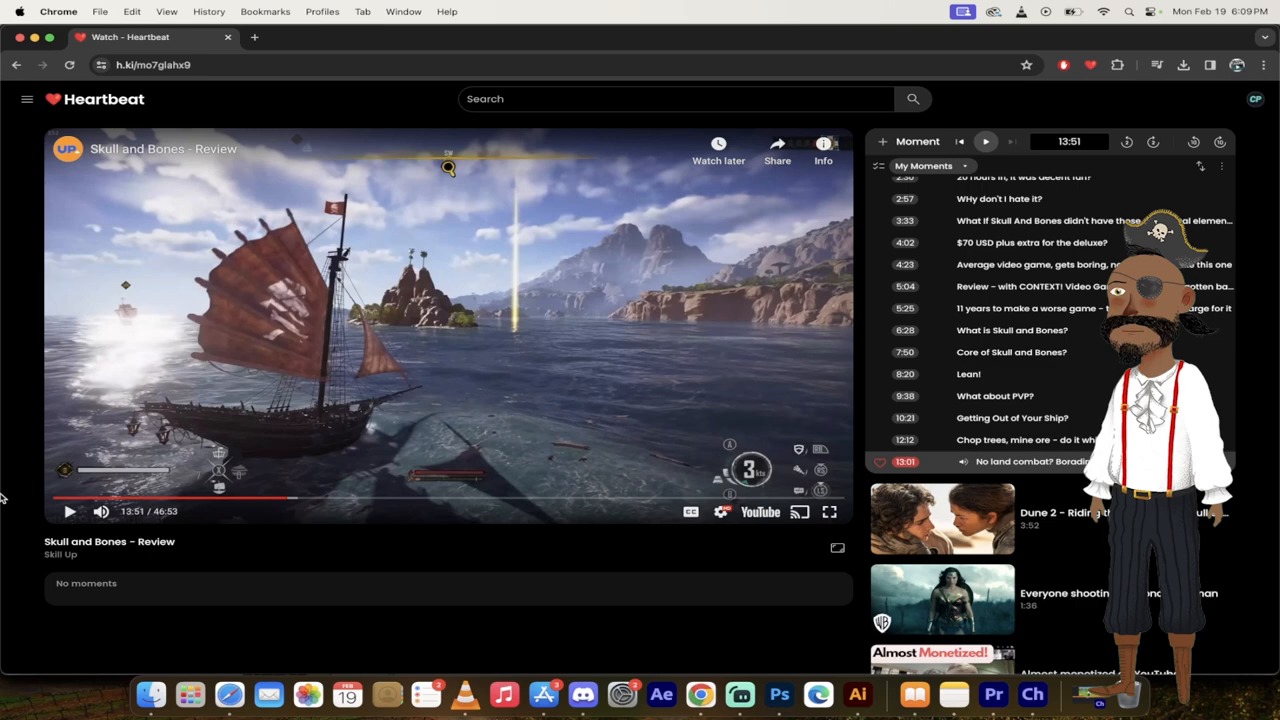
pyautogui.moveTo(670, 412)
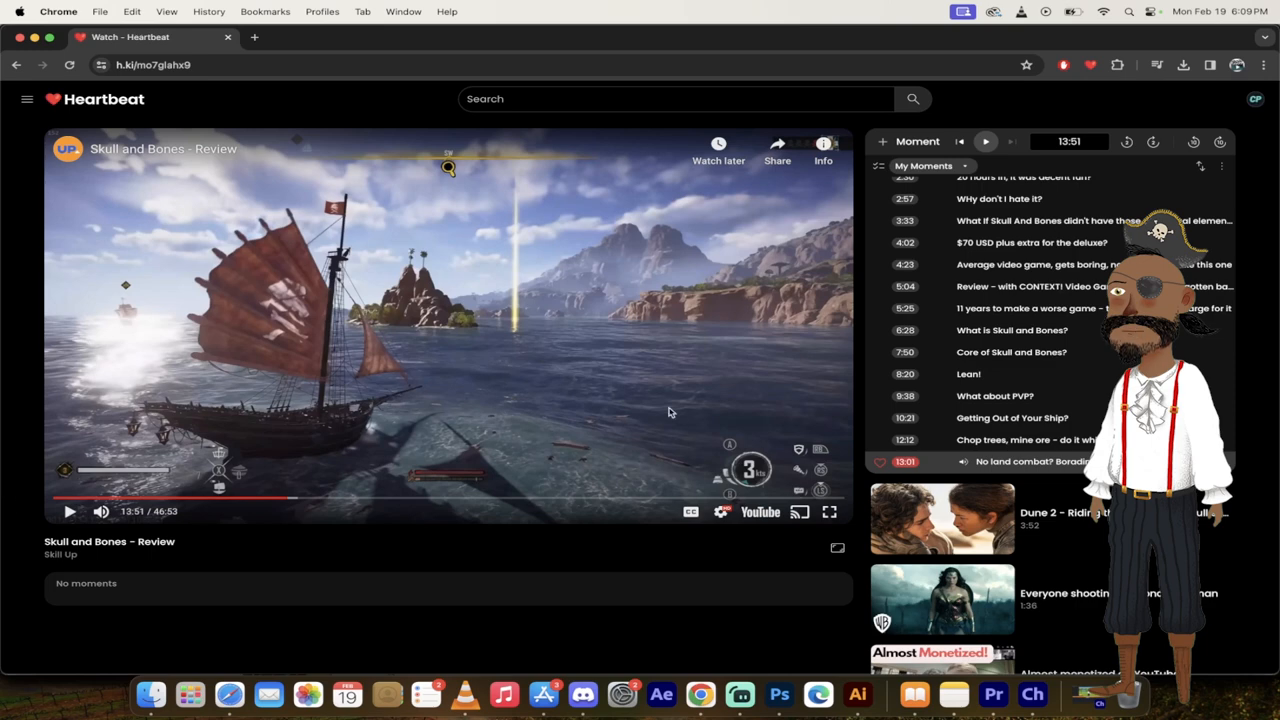